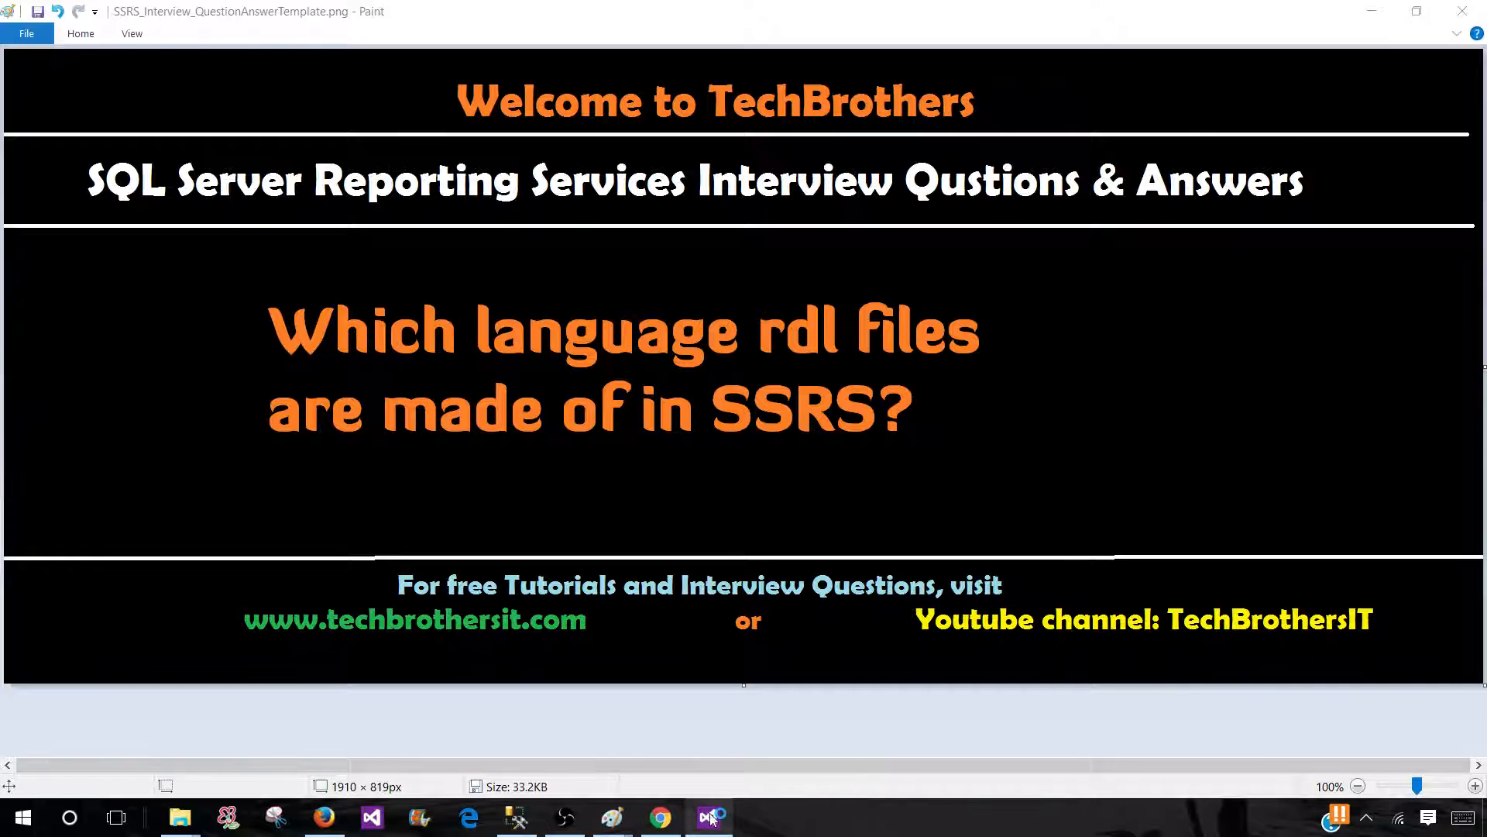
Run the CSVDataSourceReport preview with PRegion 'Asia' to list the four Asia salespeople
left_click(707, 816)
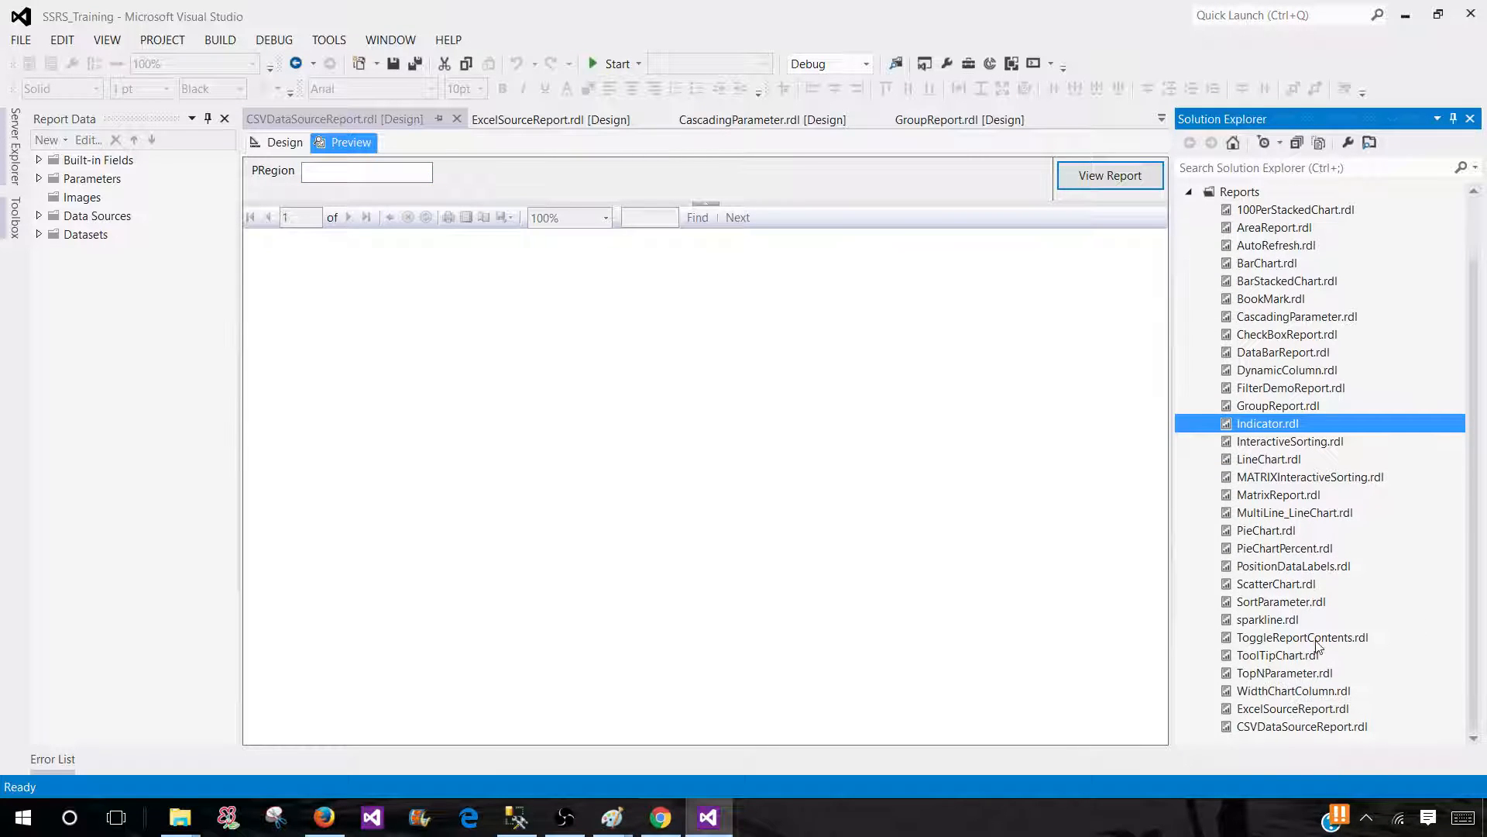
left_click(1302, 726)
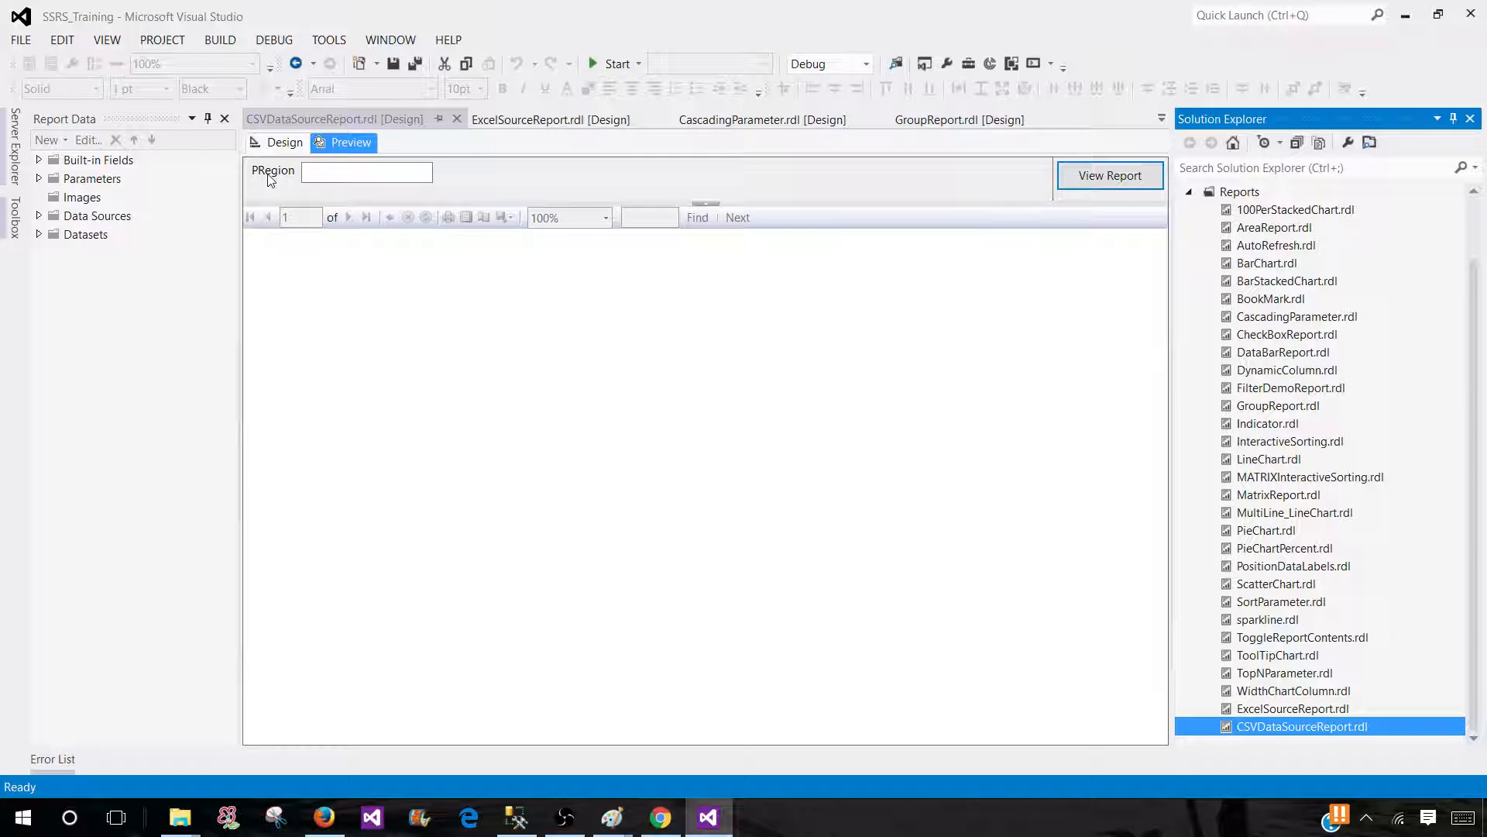
left_click(367, 172)
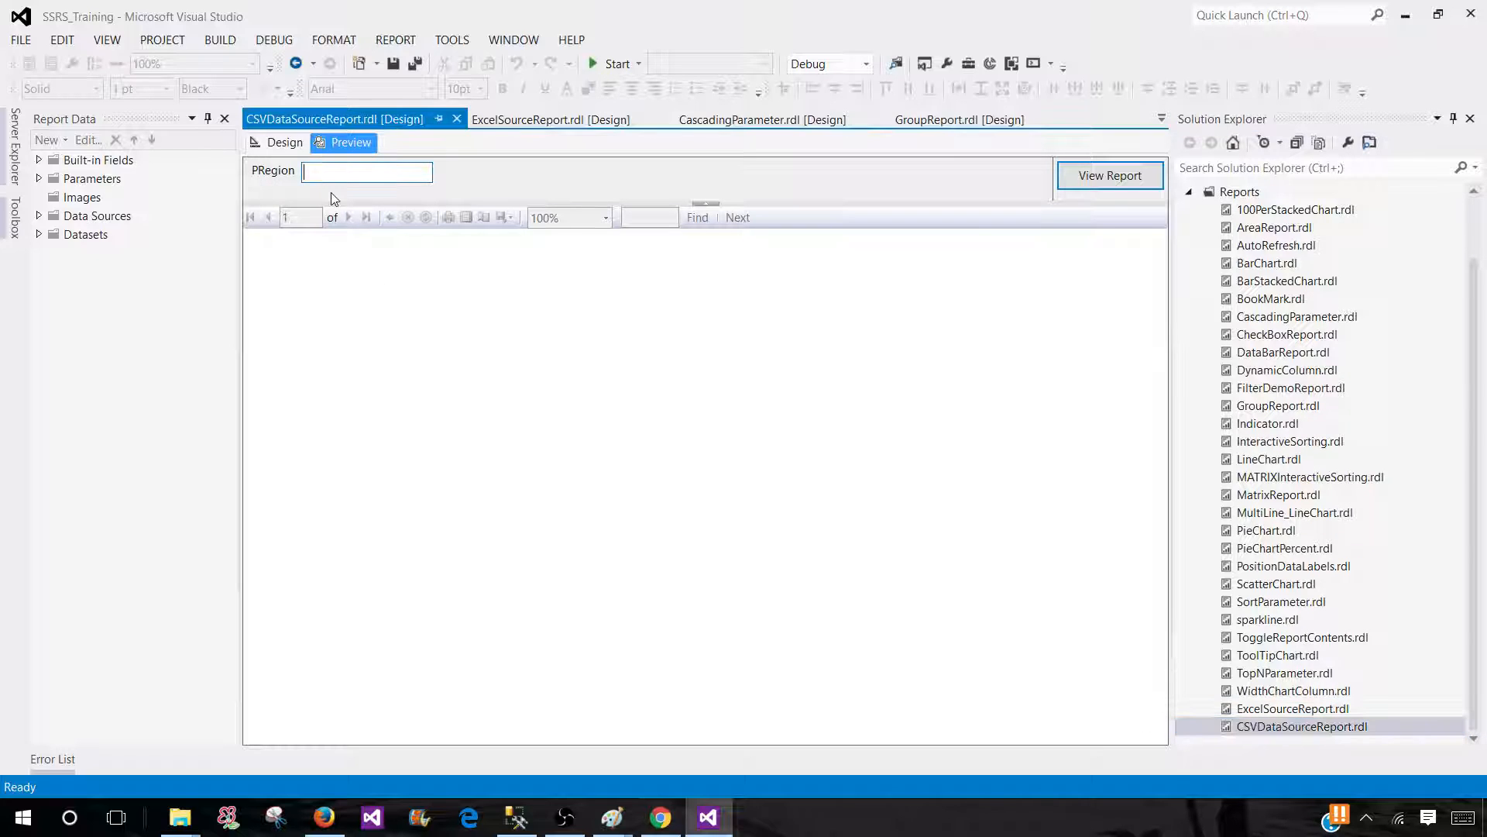
left_click(1108, 176)
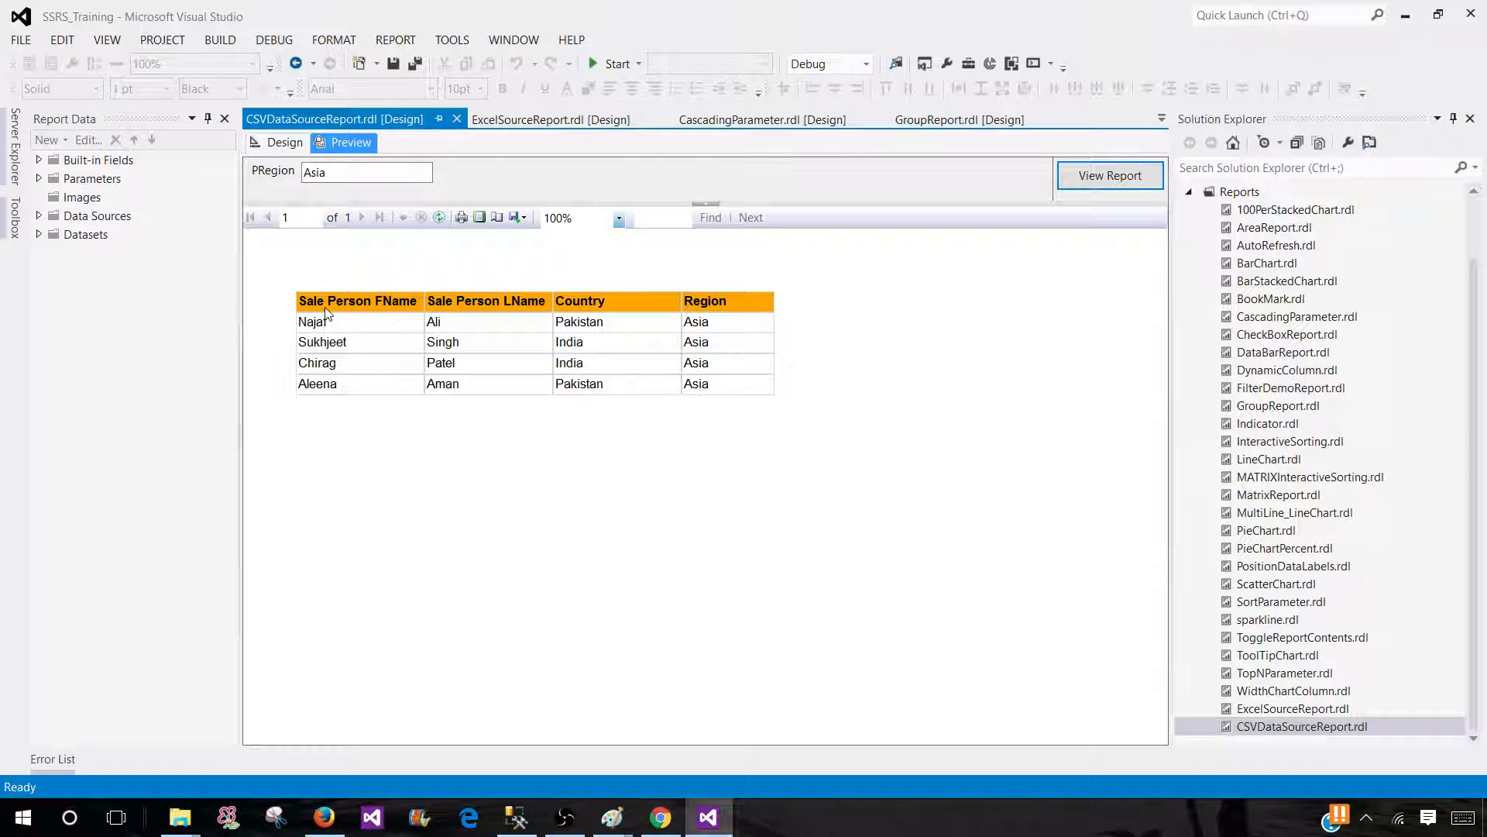
mouse_move(491, 301)
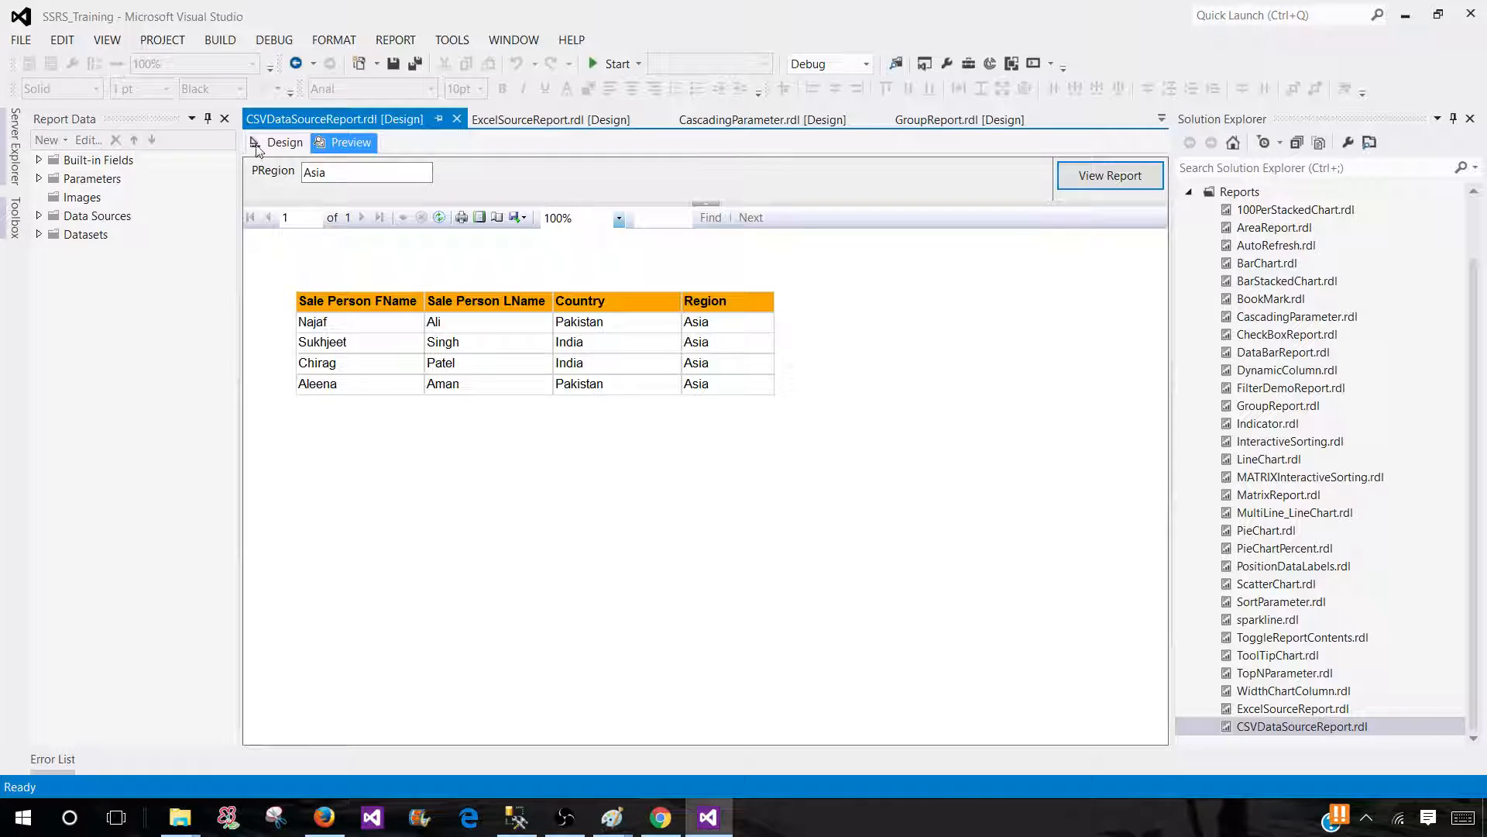
Return to Design view and expand the DS_SourceFile, DSET_Sales fields and PRegion entries in Report Data
left_click(284, 143)
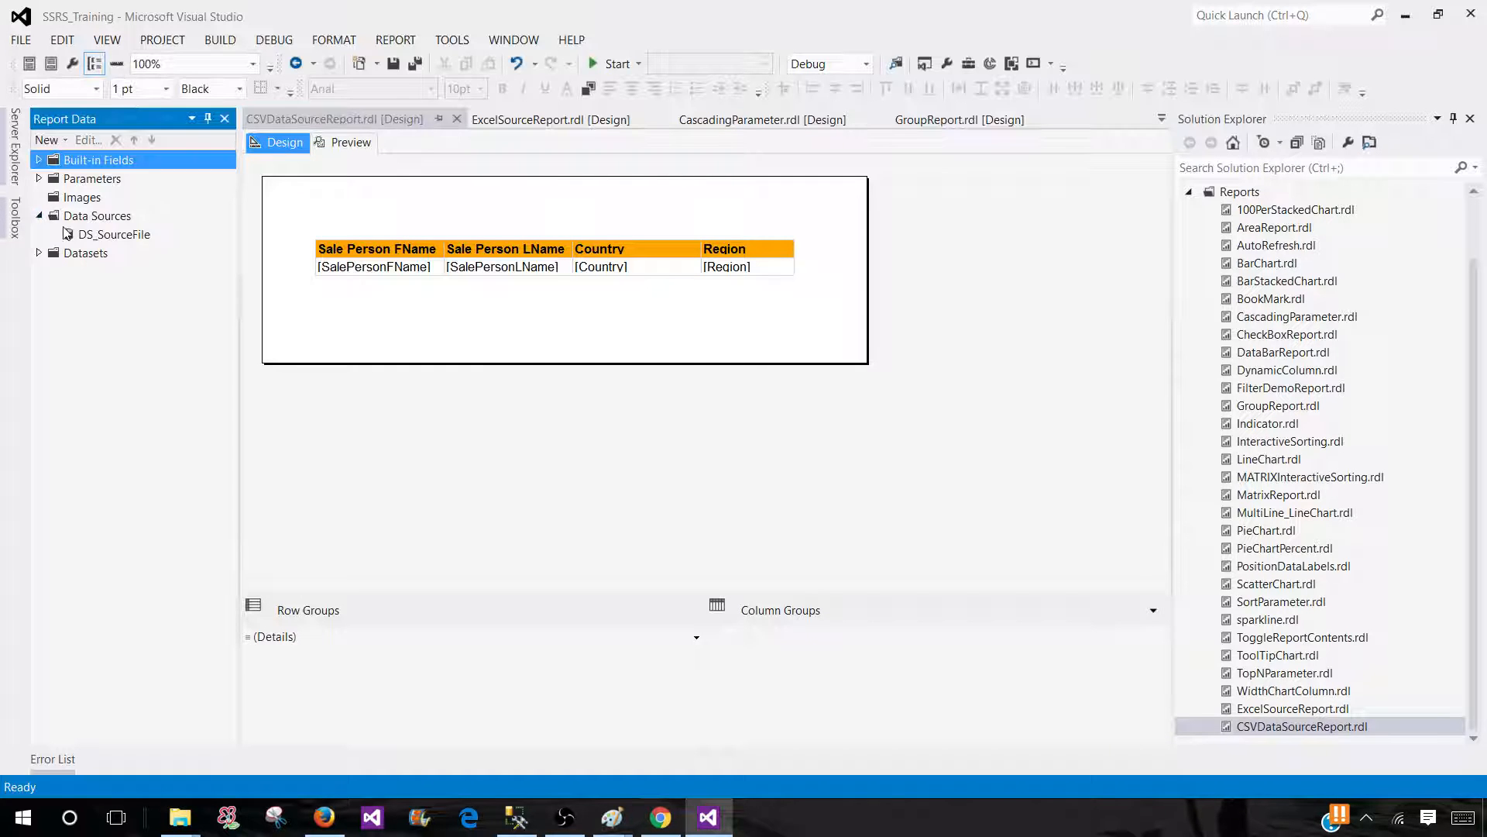
left_click(114, 234)
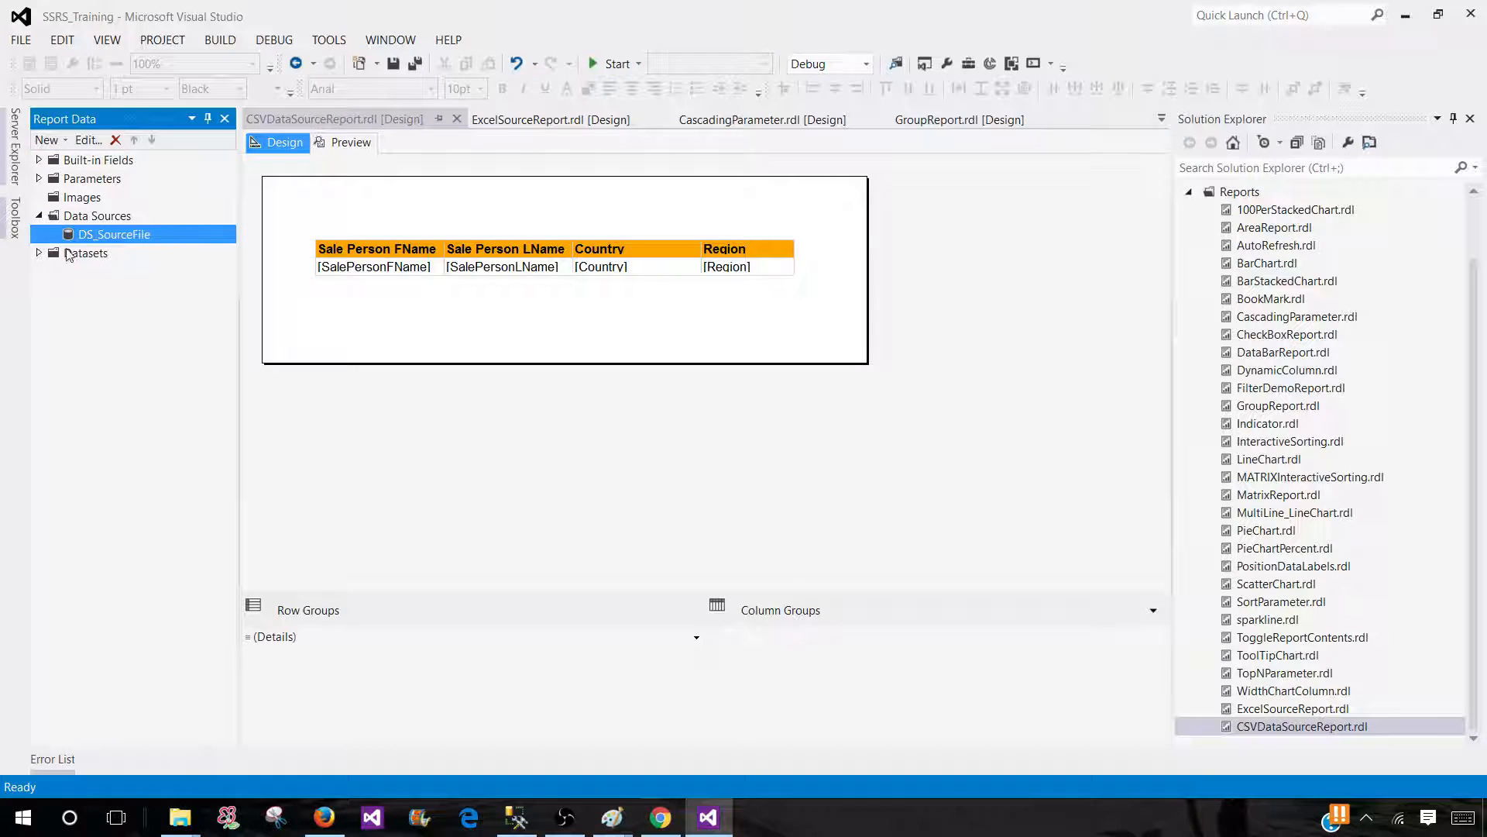
left_click(40, 252)
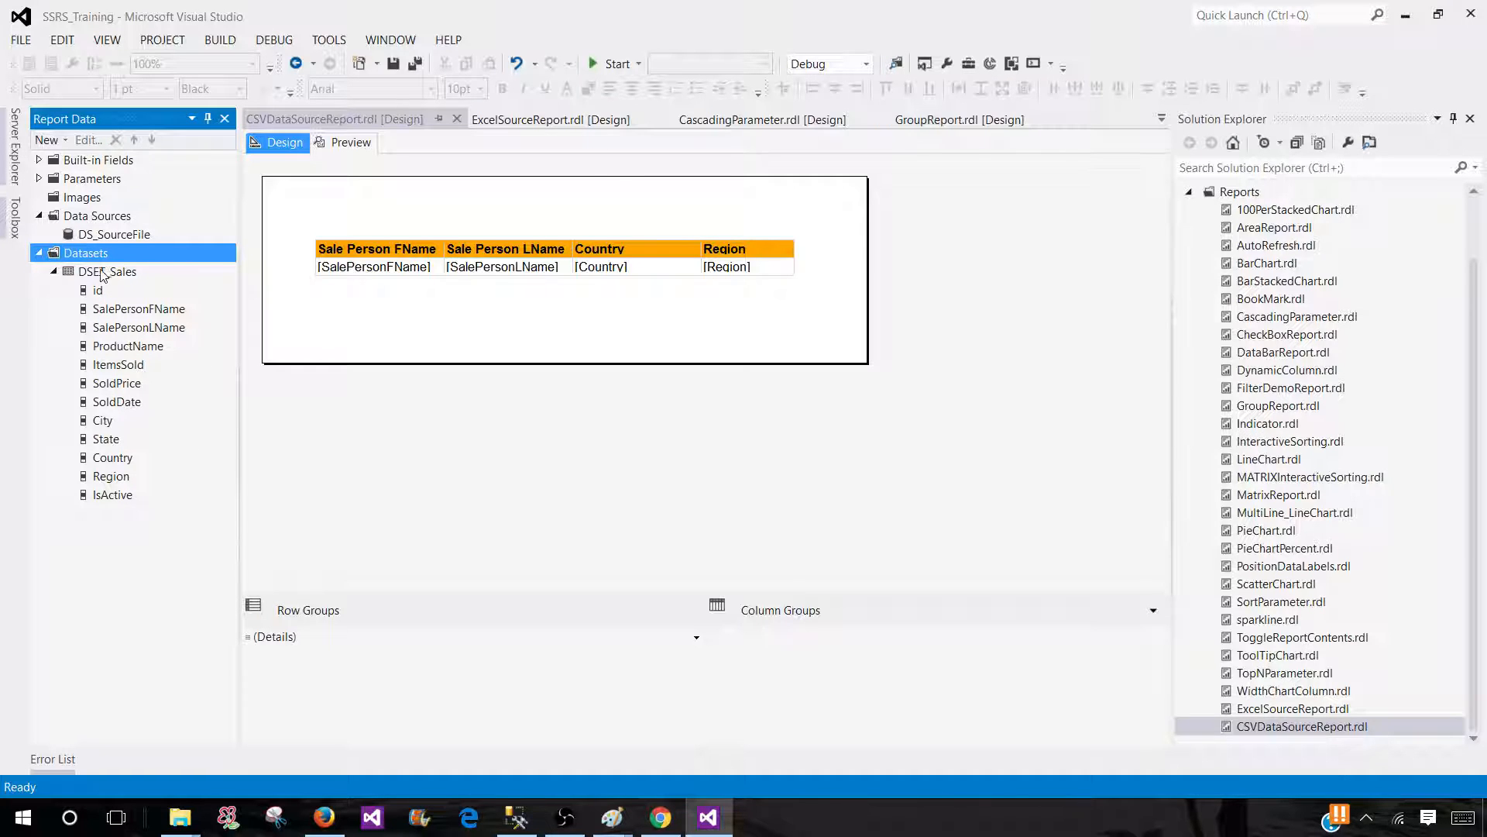
left_click(38, 179)
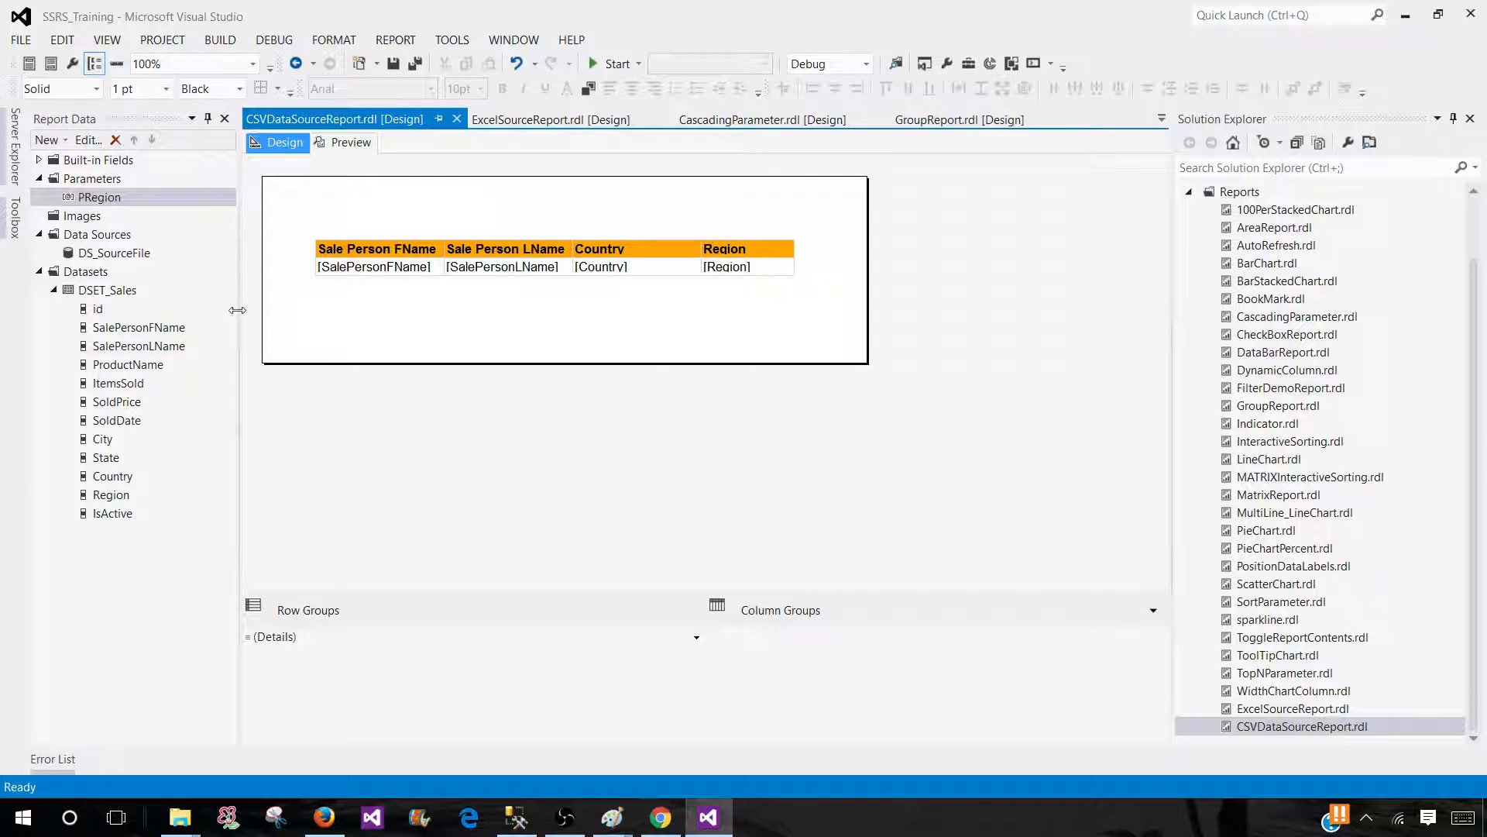
mouse_move(349, 309)
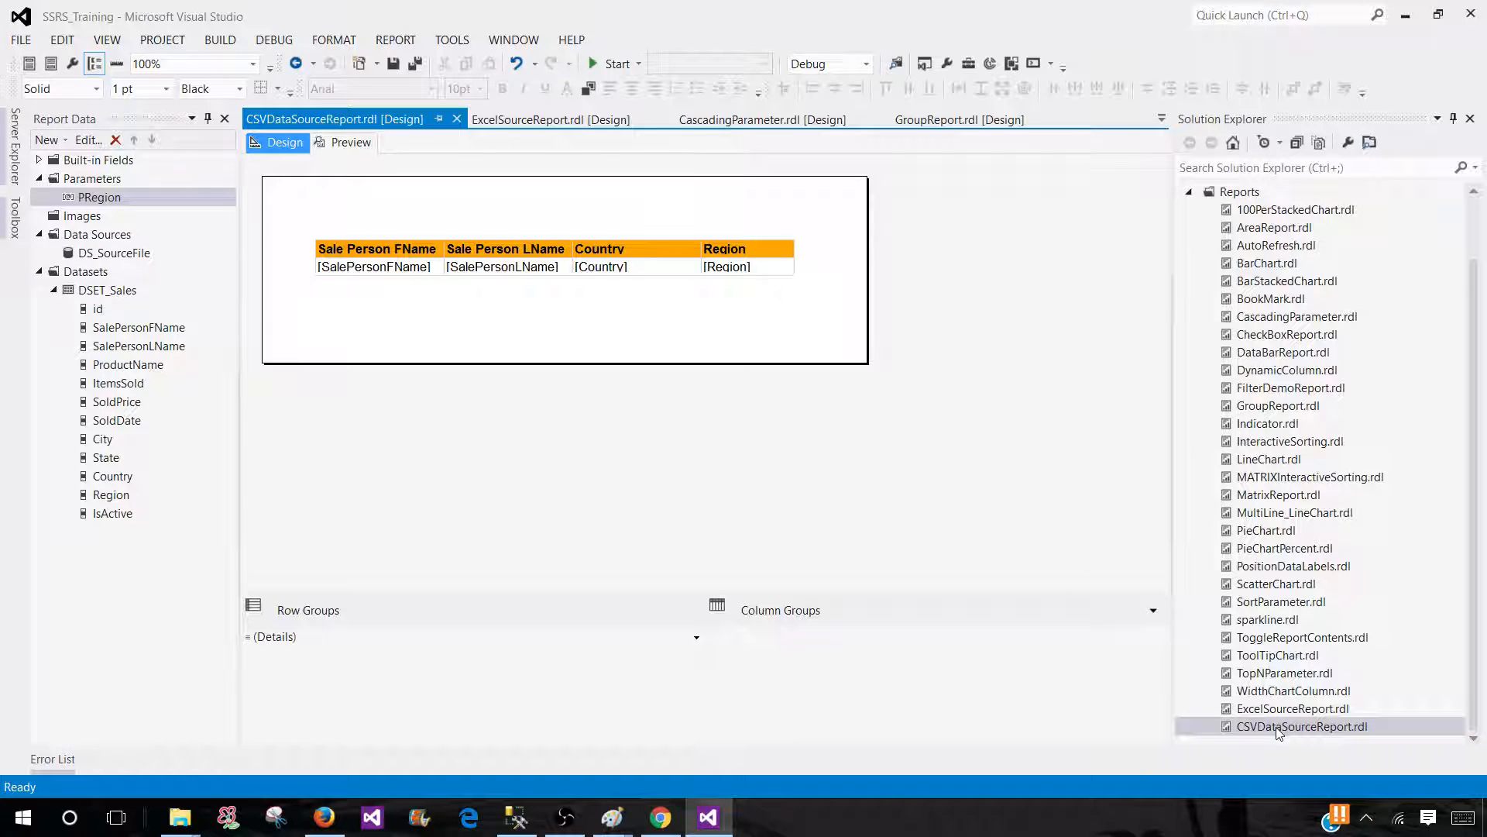
Open CSVDataSourceReport.rdl as XML code and scroll through the TablixBody and TablixColumn widths
right_click(1303, 726)
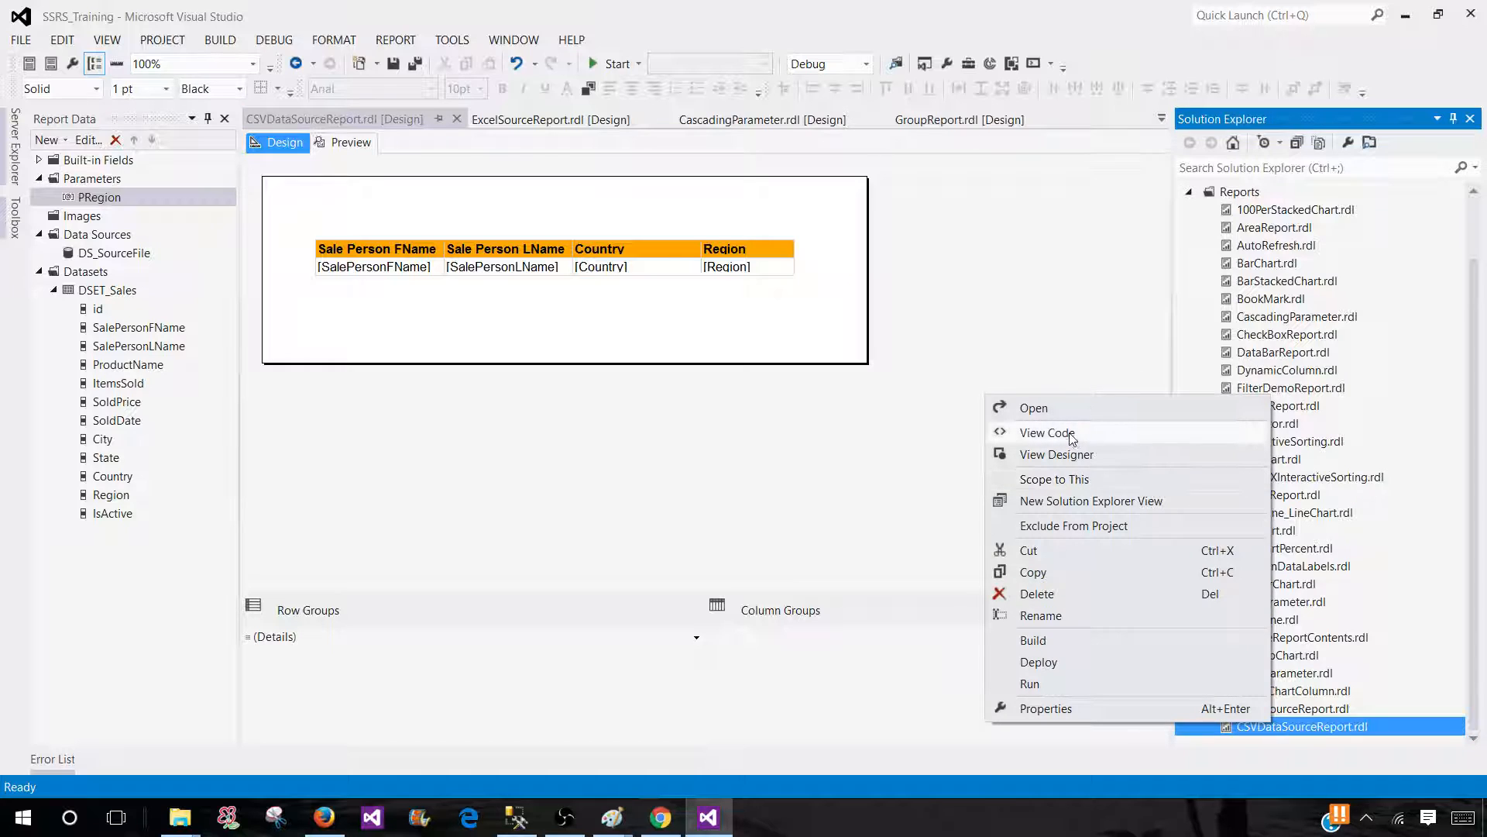
left_click(1047, 432)
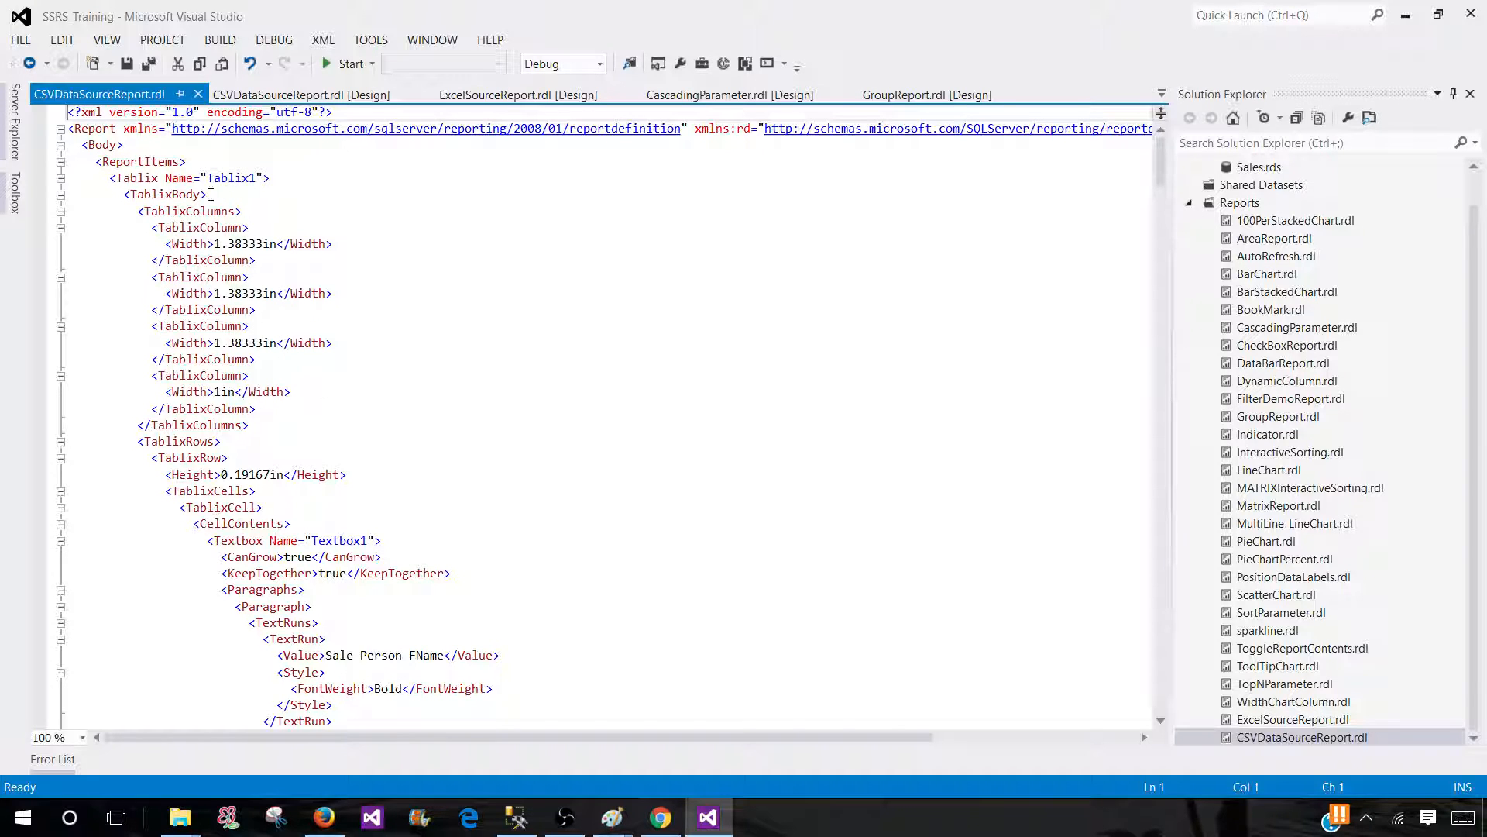
left_click(204, 177)
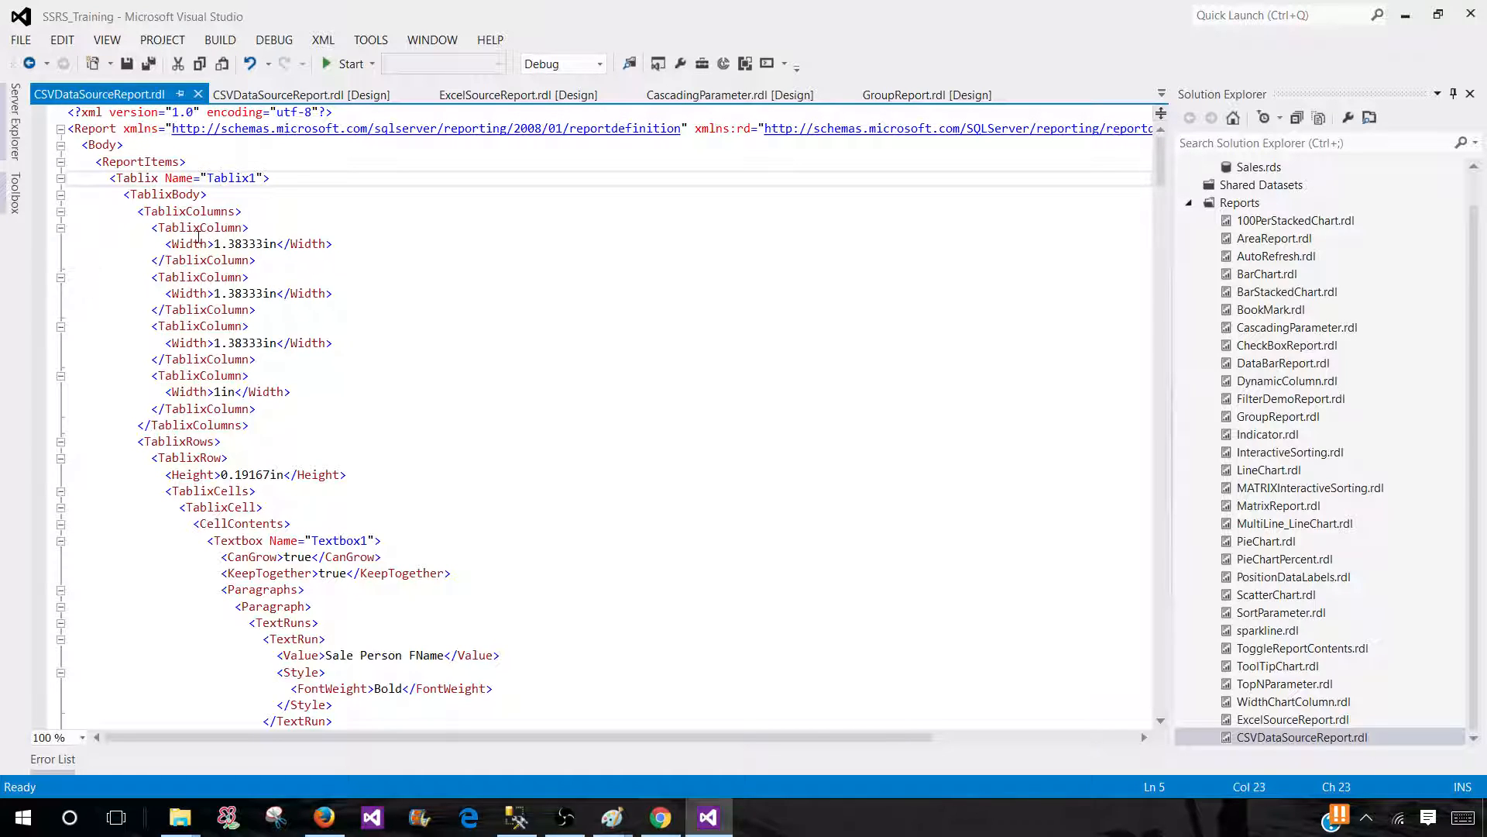
left_click(297, 474)
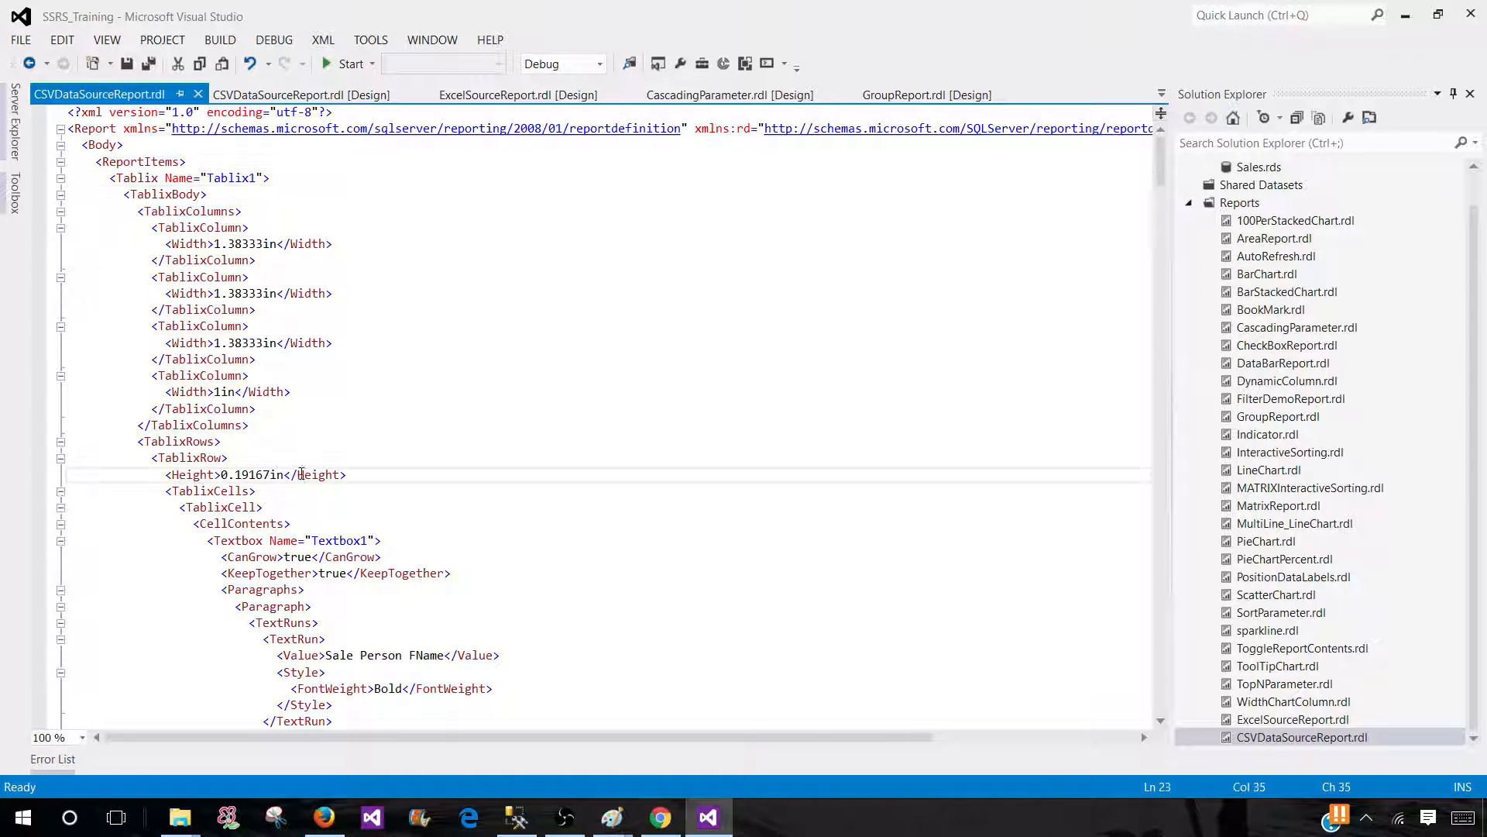
scroll("down", 3)
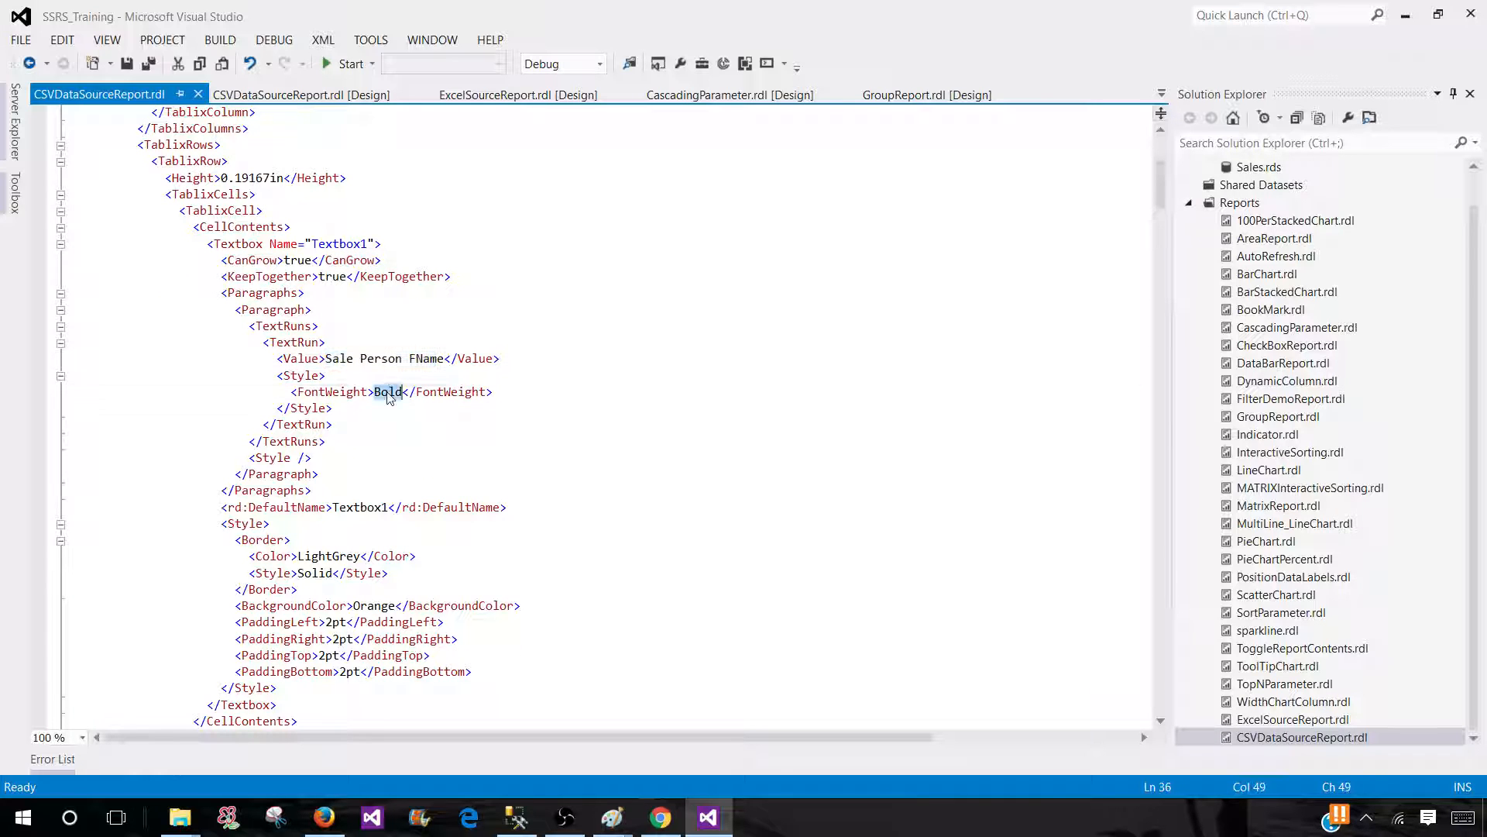
scroll("down", 3)
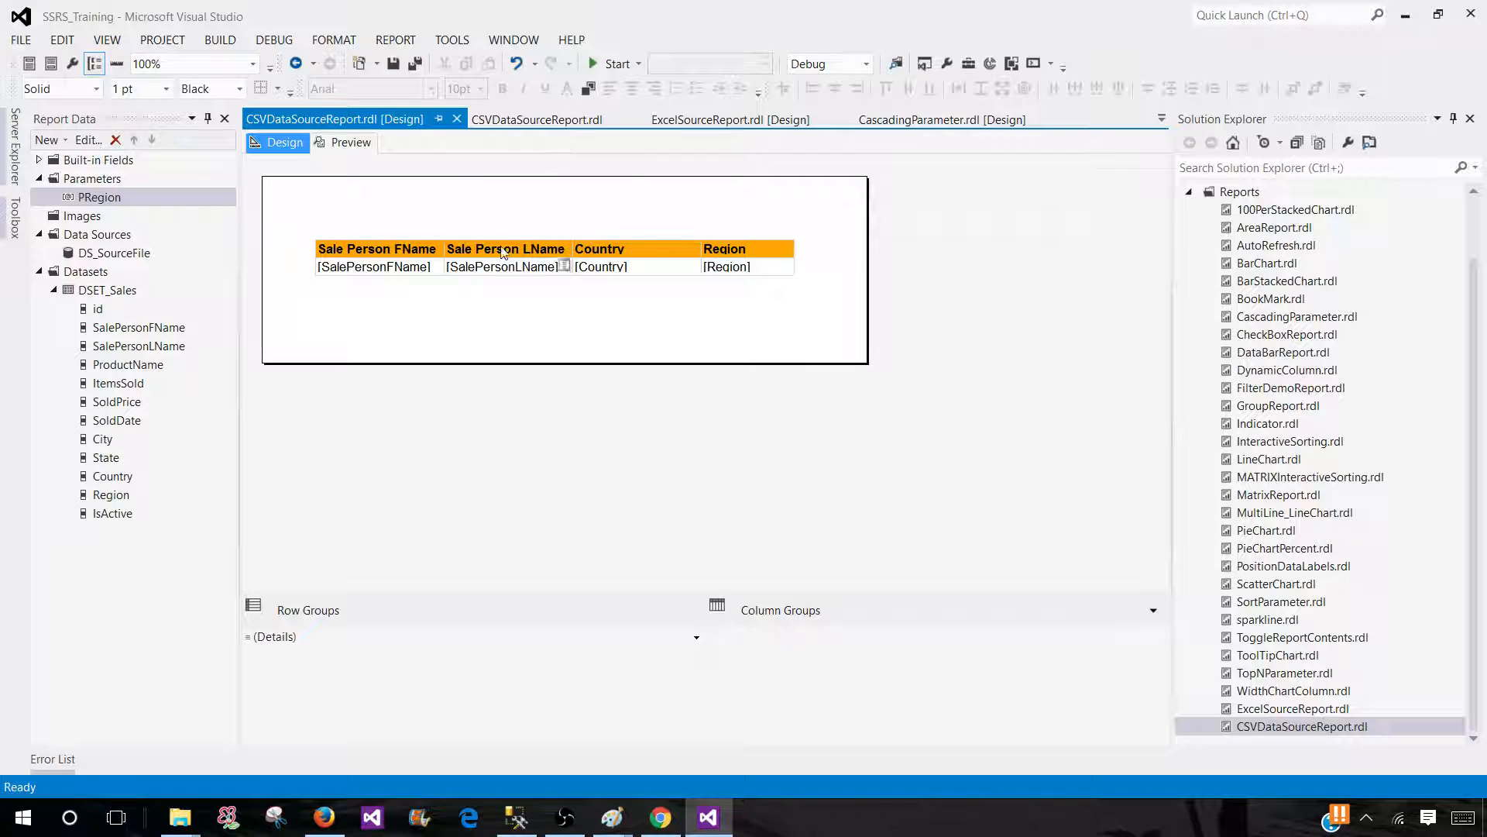
Reopen the RDL code, past the bold font weight, to the DS_SourceFile and DSET_Sales definitions
right_click(1302, 726)
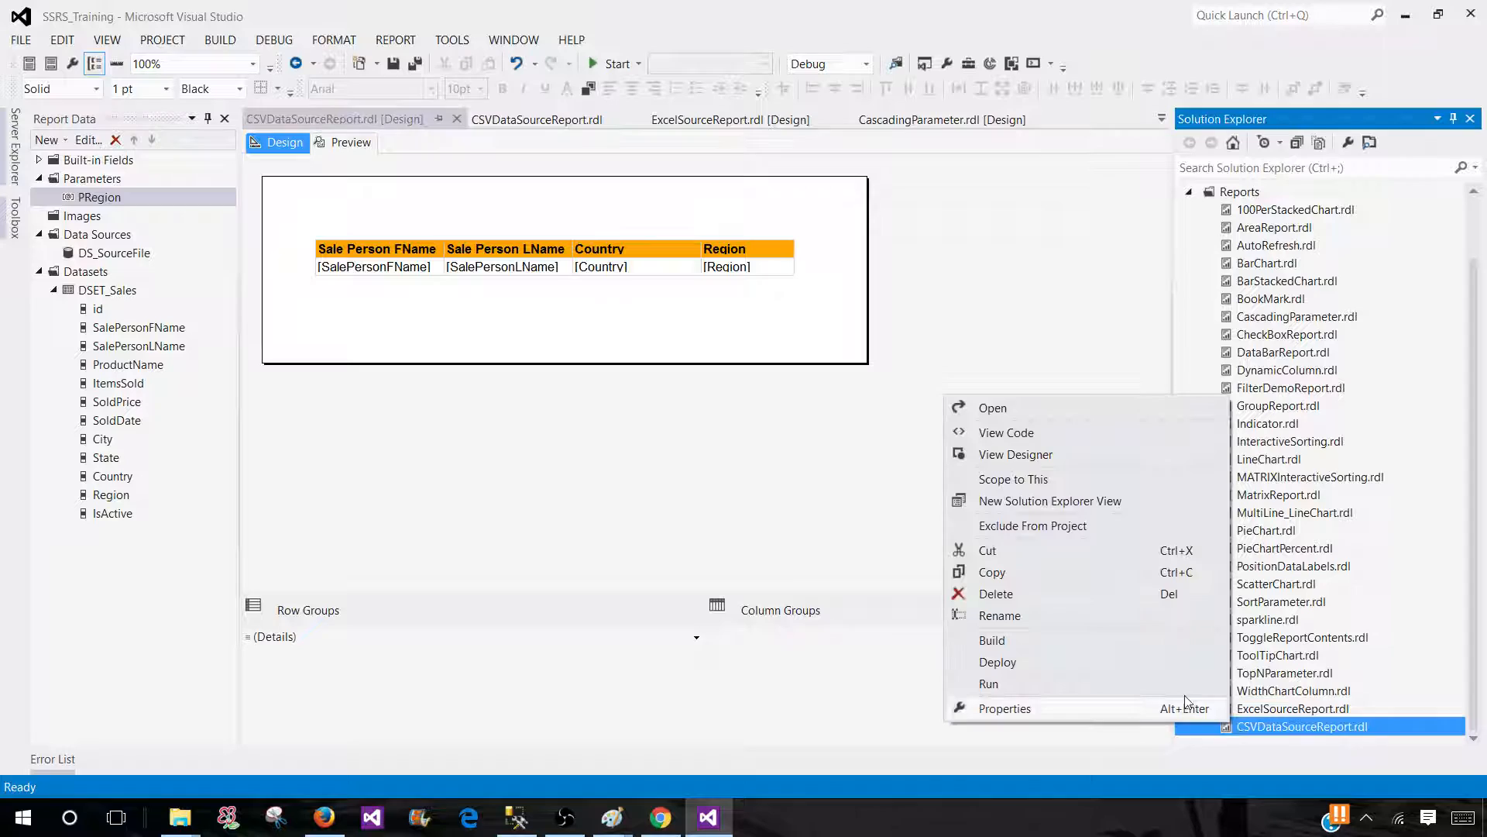
left_click(1005, 432)
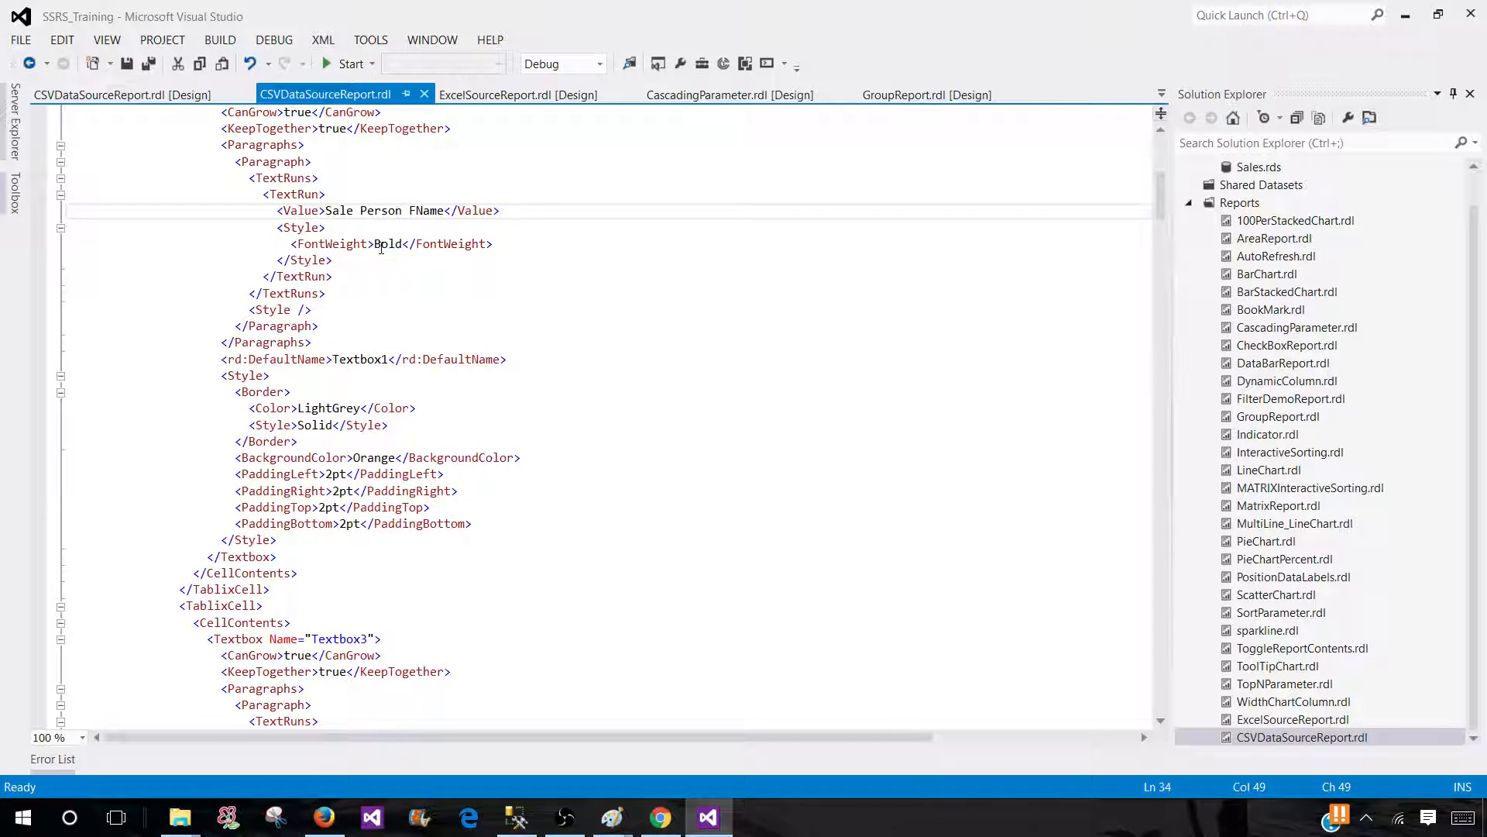
left_click(317, 408)
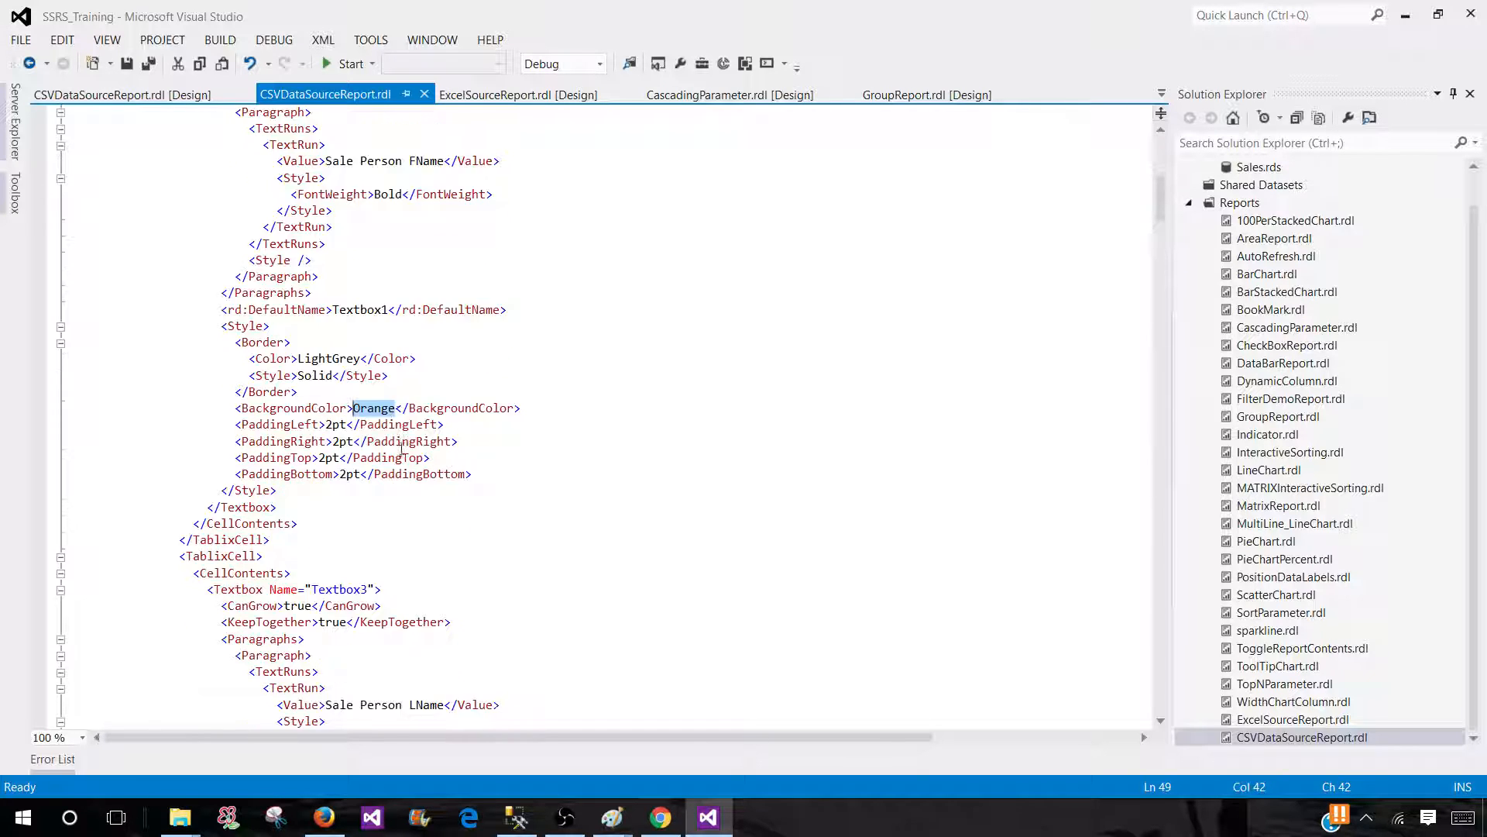
scroll("down", 3)
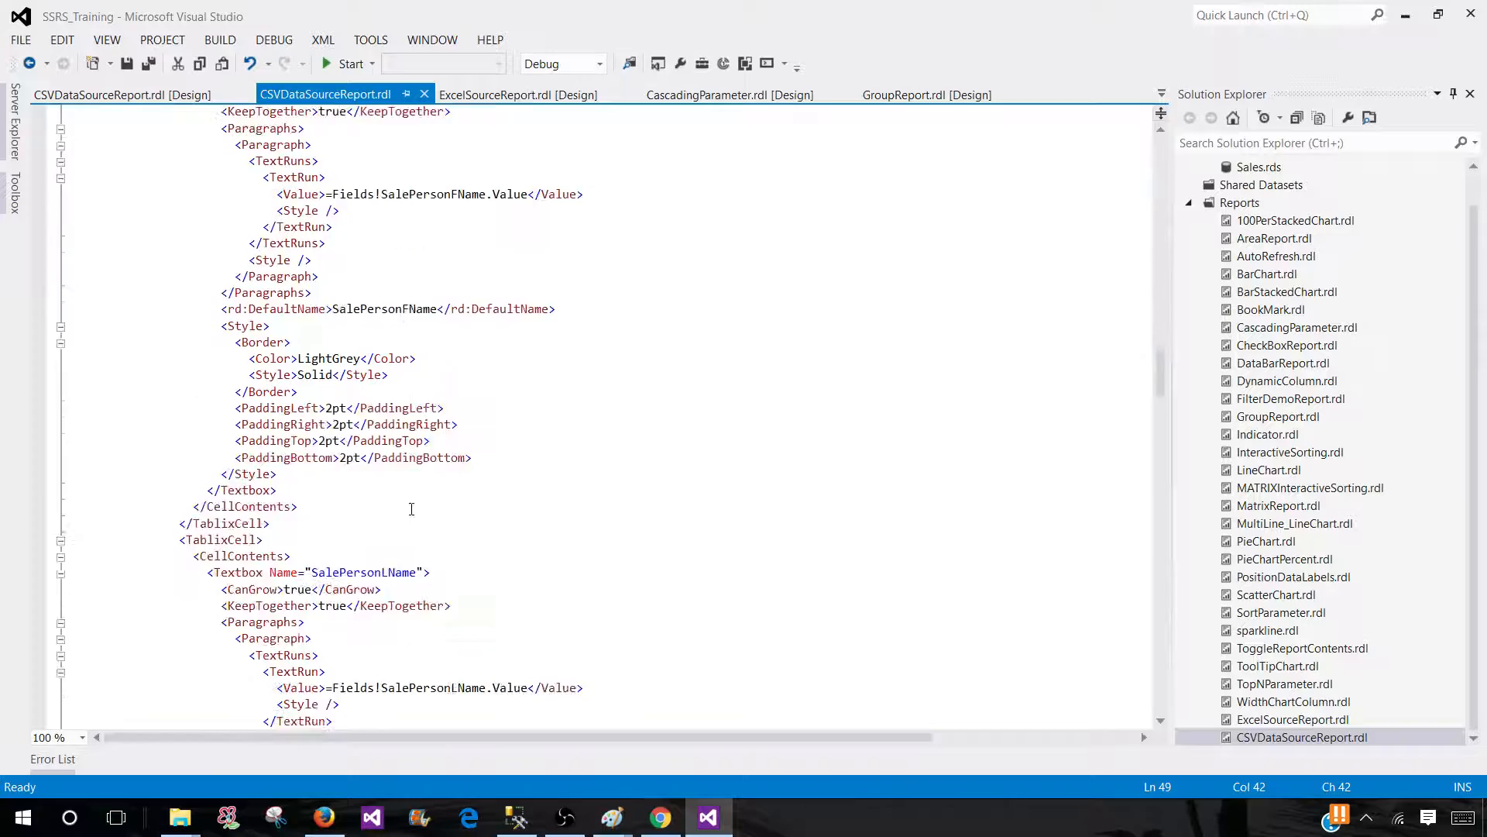
scroll("down", 3)
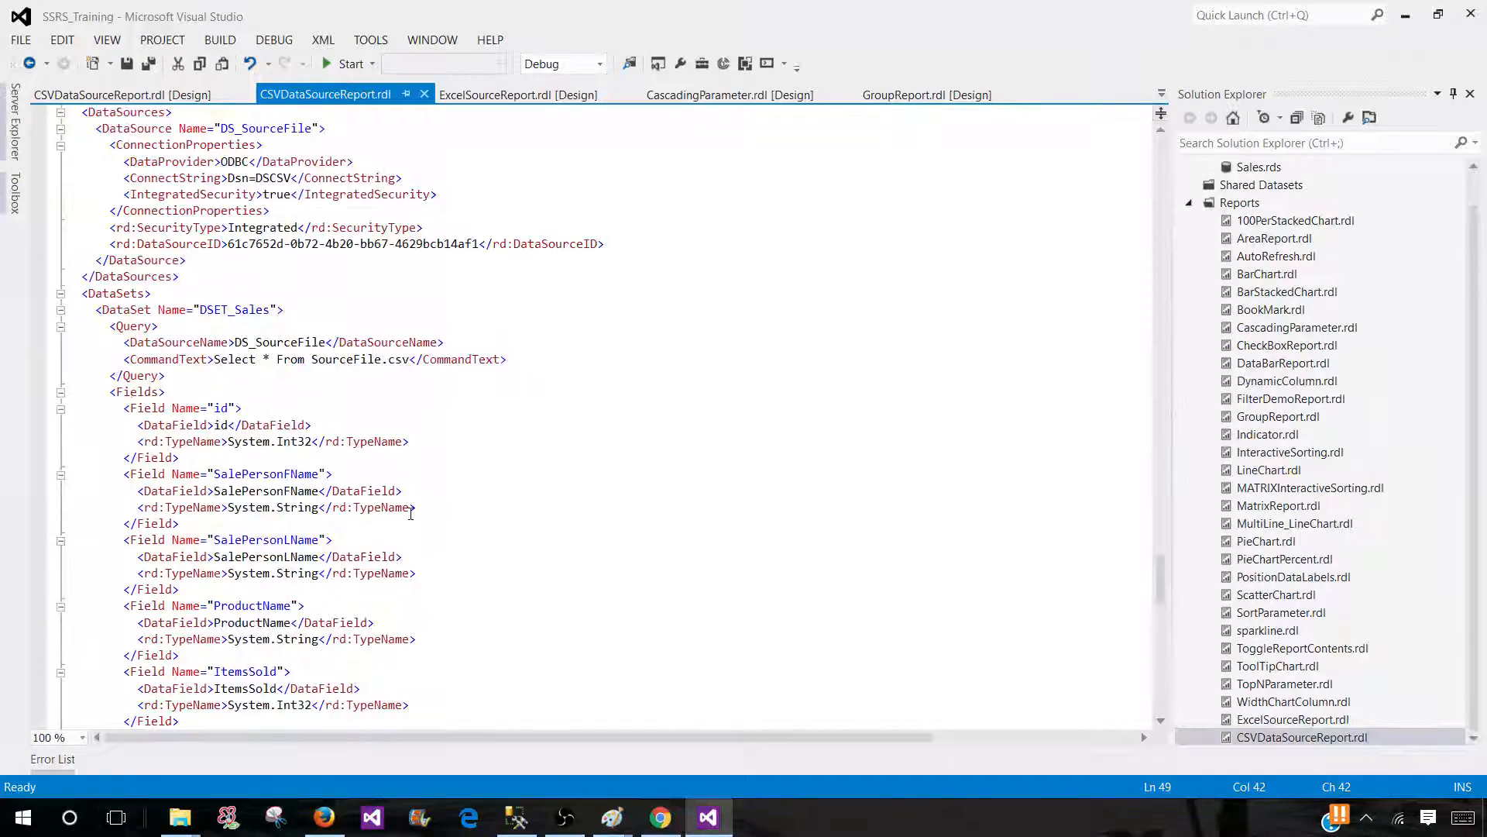
scroll("down", 3)
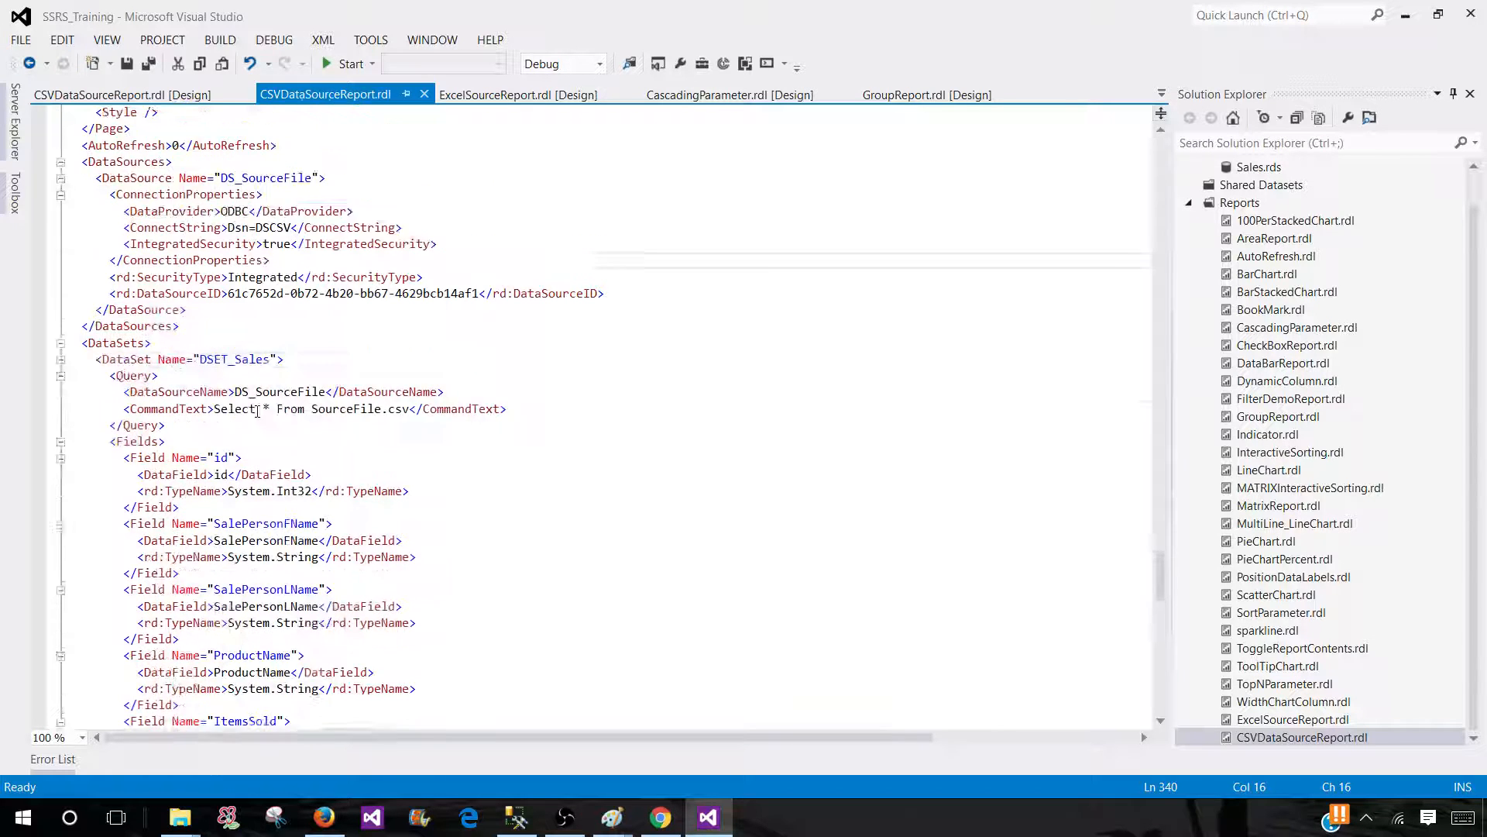
scroll("down", 3)
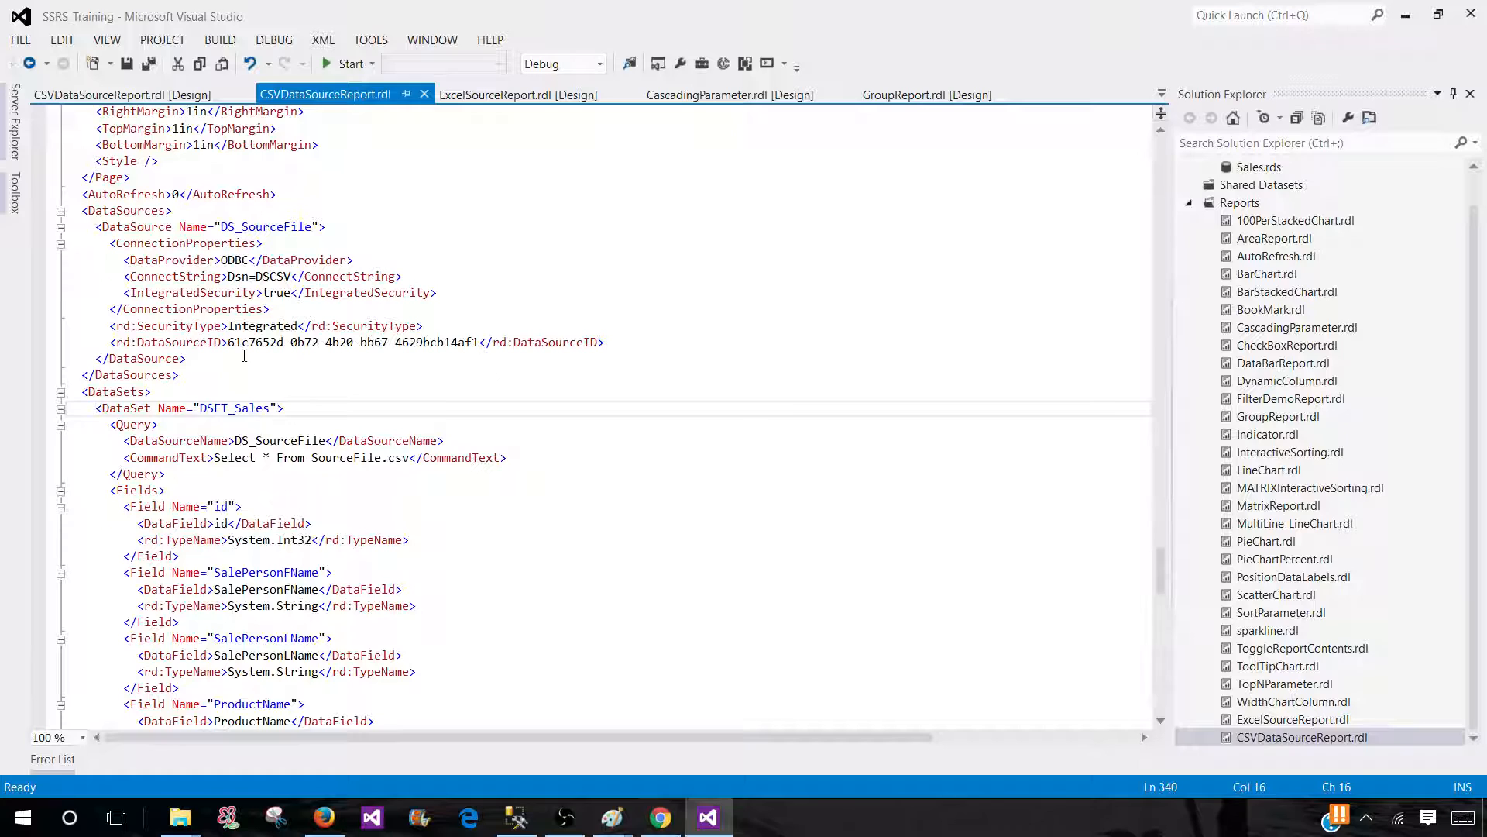
double_click(265, 225)
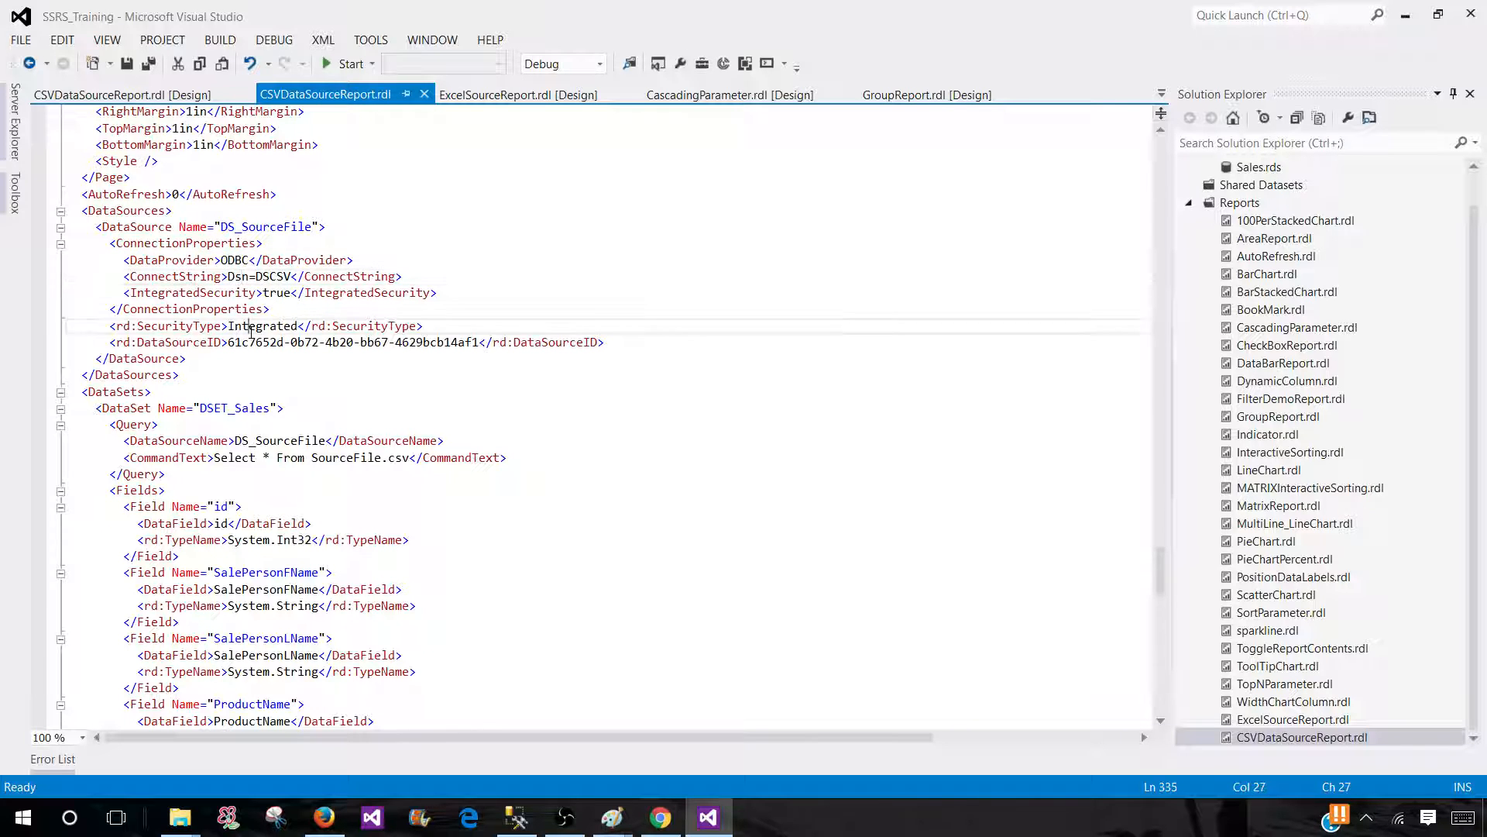
double_click(262, 424)
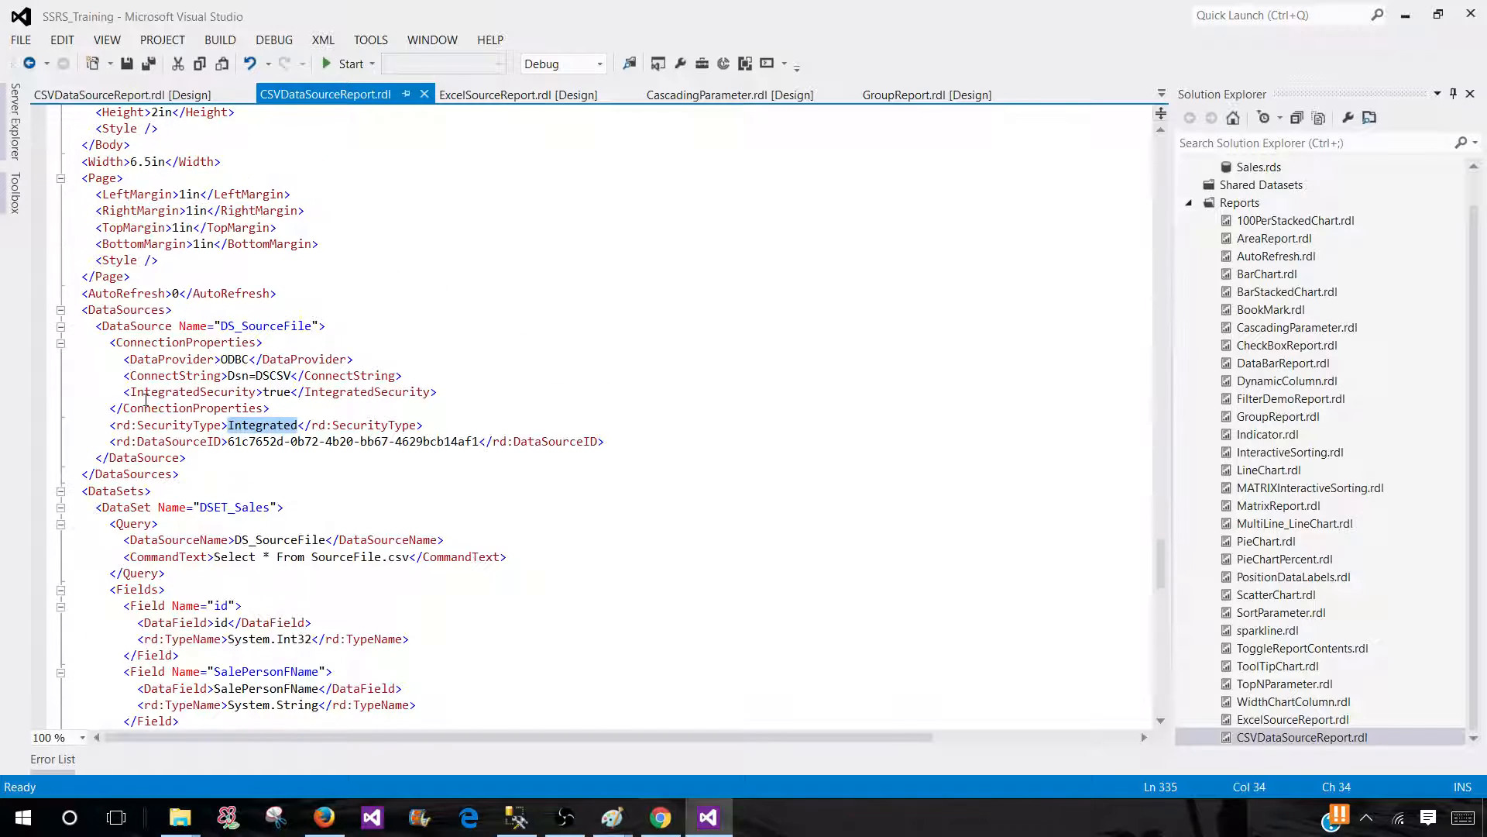
scroll("down", 3)
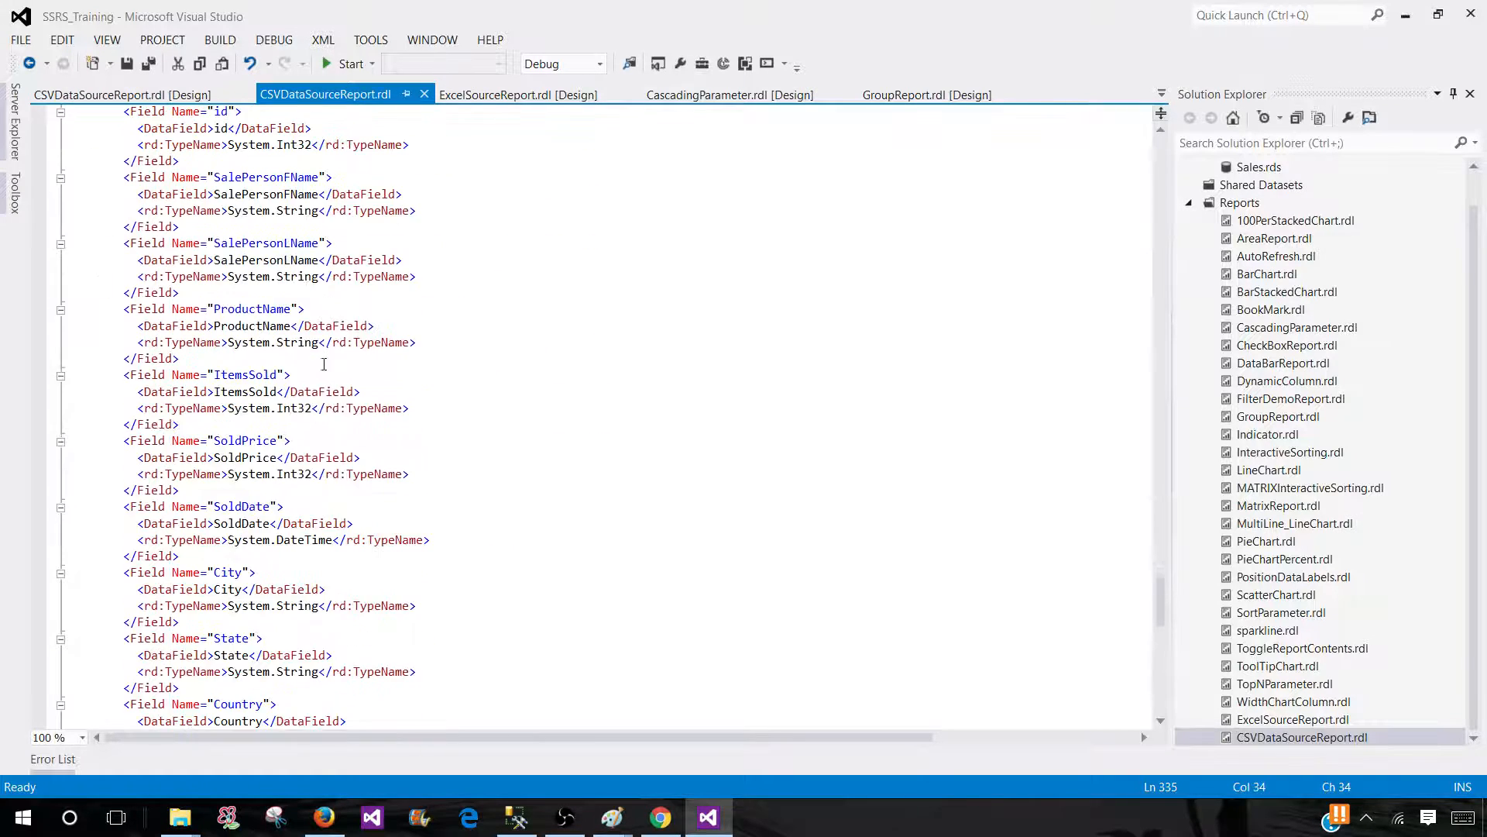
scroll("down", 3)
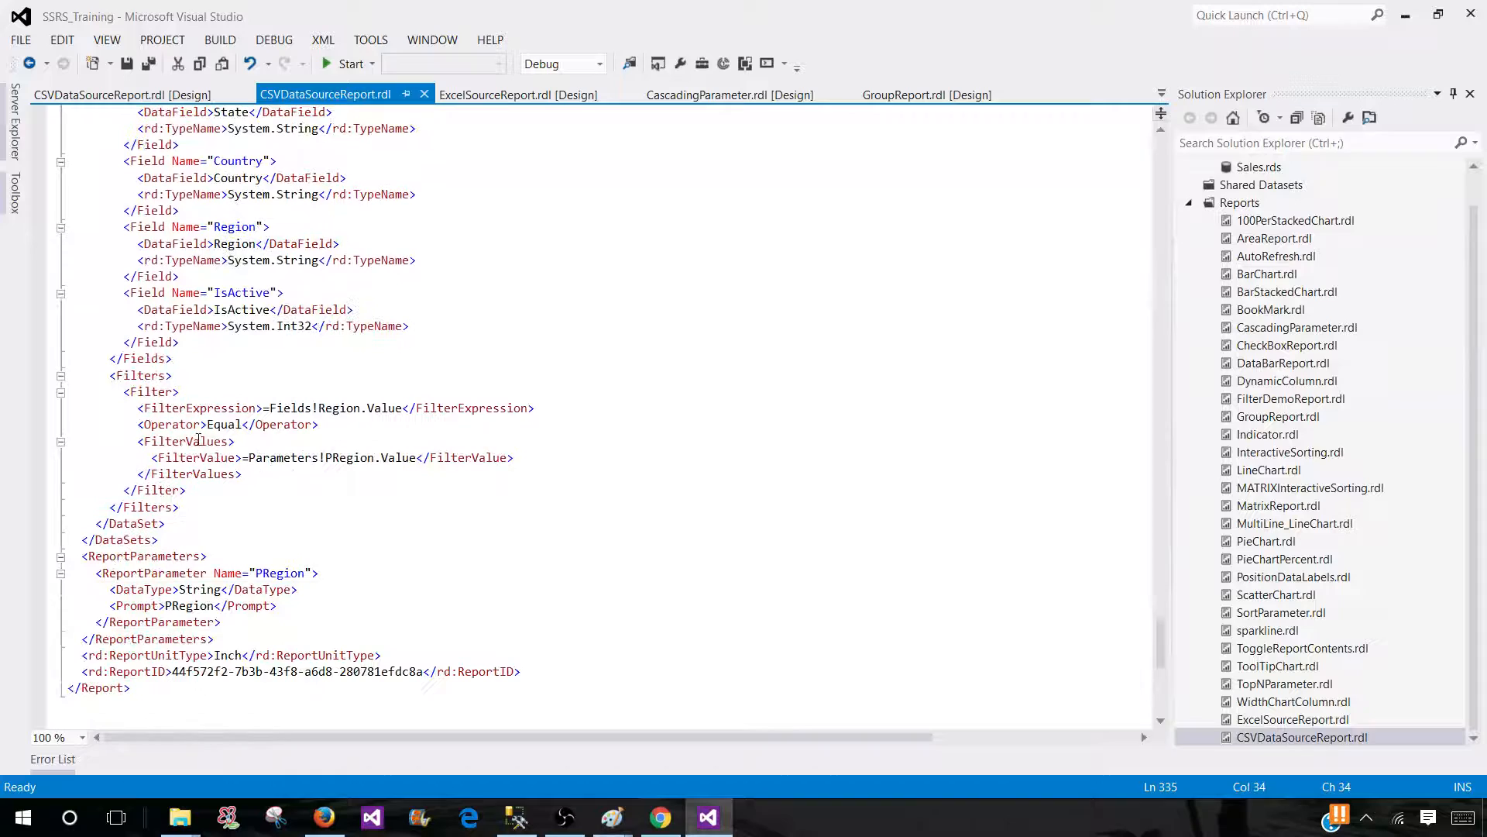
double_click(278, 573)
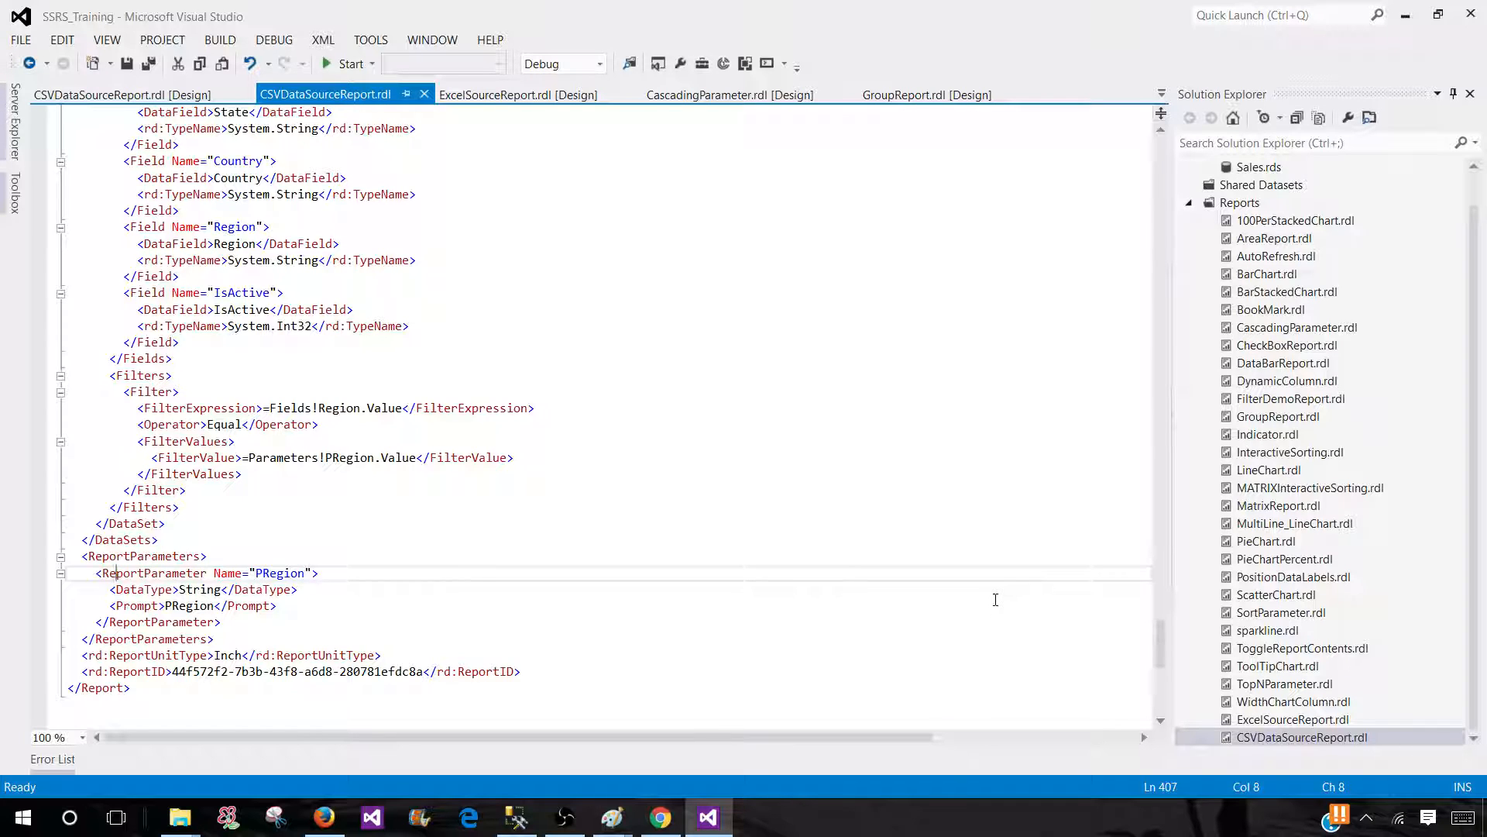
mouse_move(993, 599)
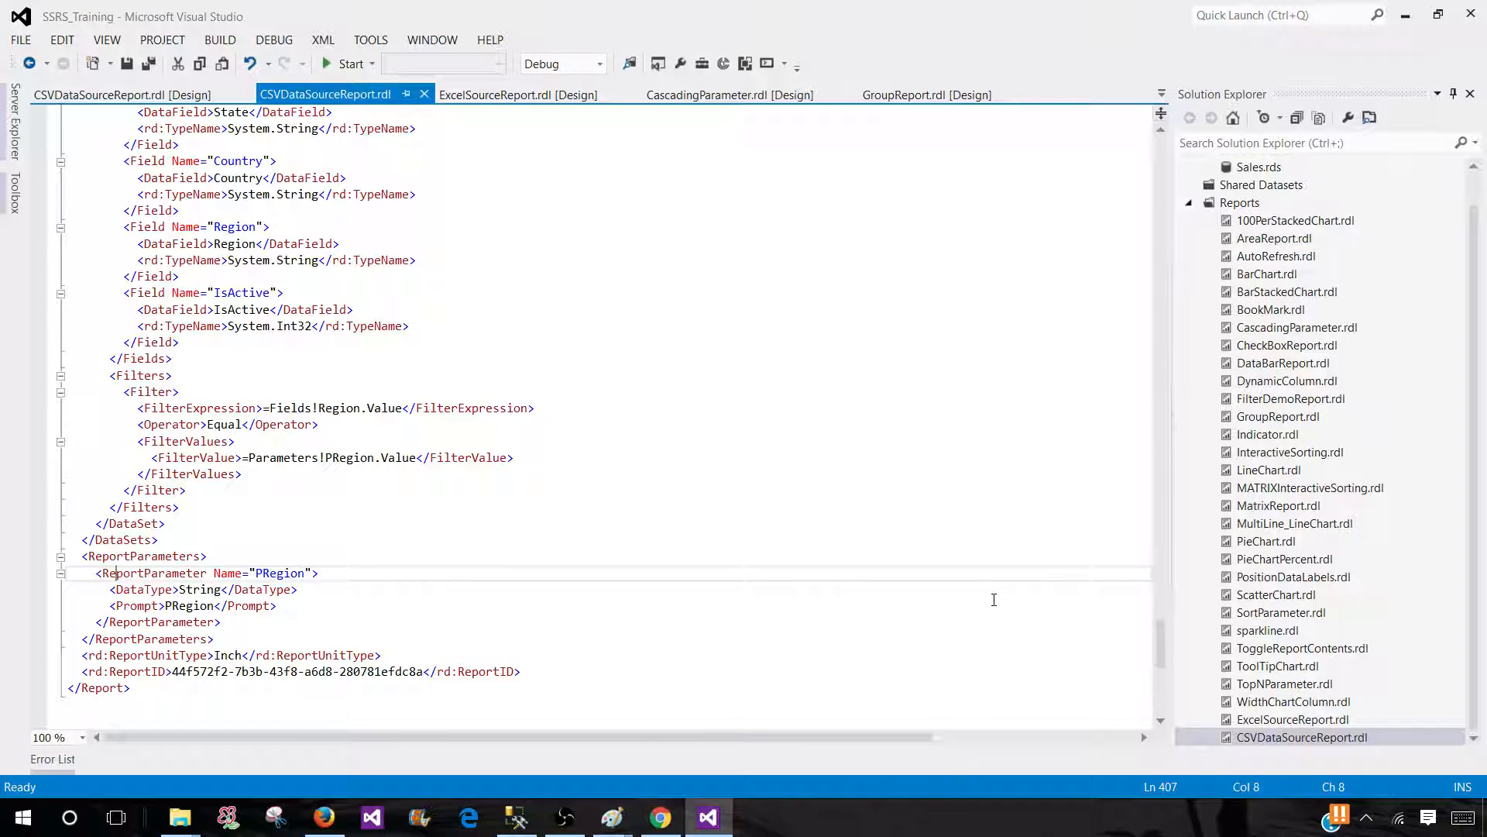